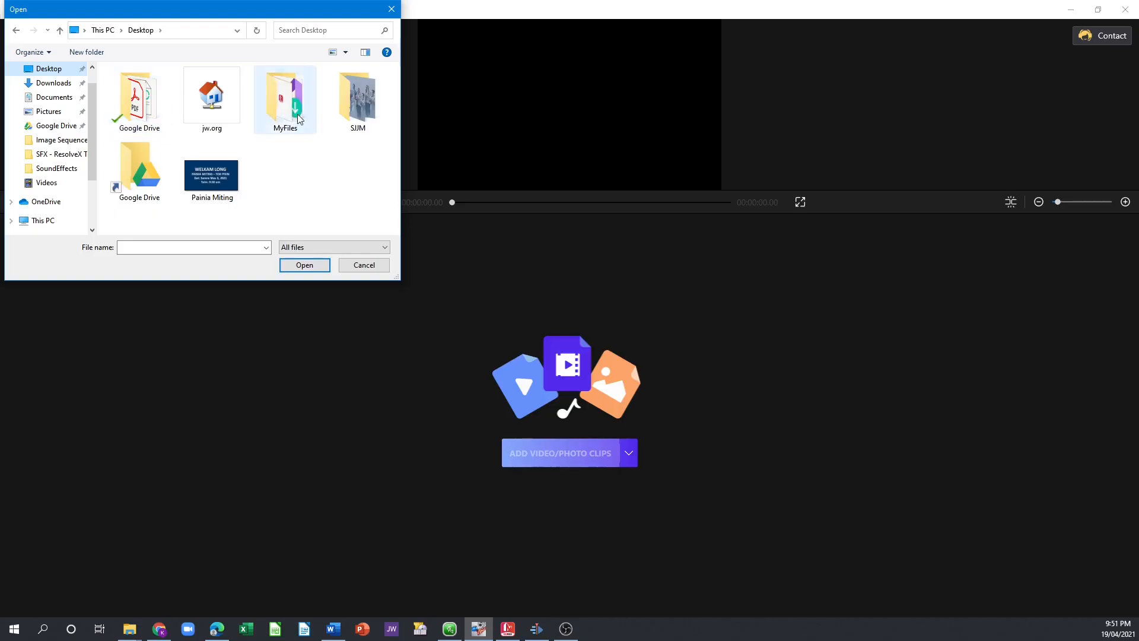
# - Import the leaf clip and add a blue title card reading 'FilmForth Movie Maker'
pyautogui.click(303, 265)
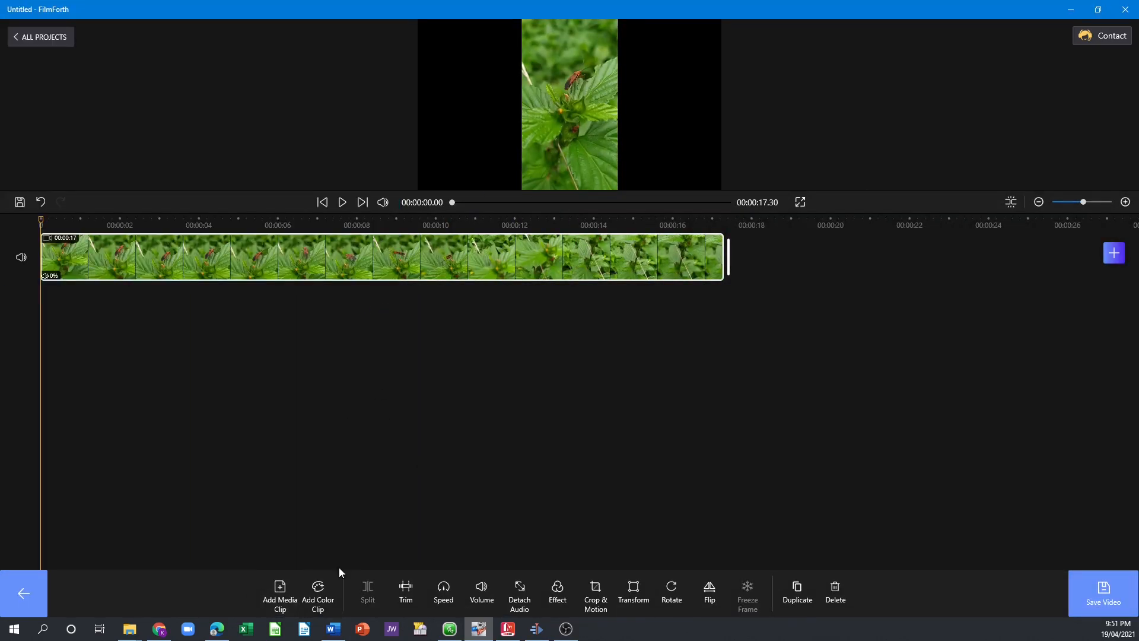
pyautogui.click(318, 595)
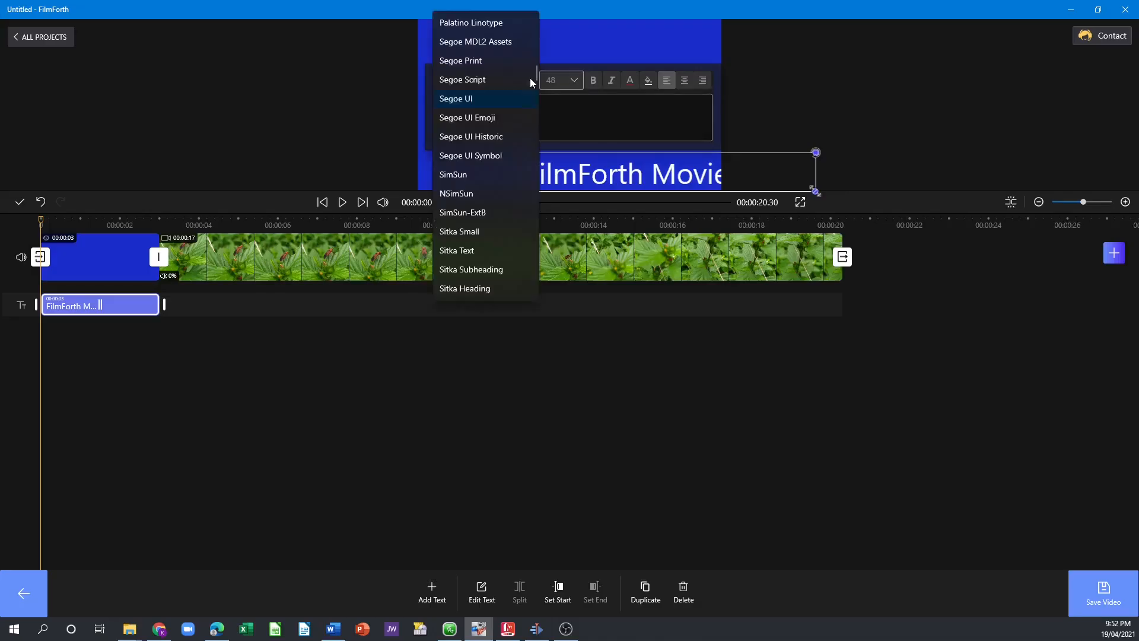
pyautogui.click(92, 341)
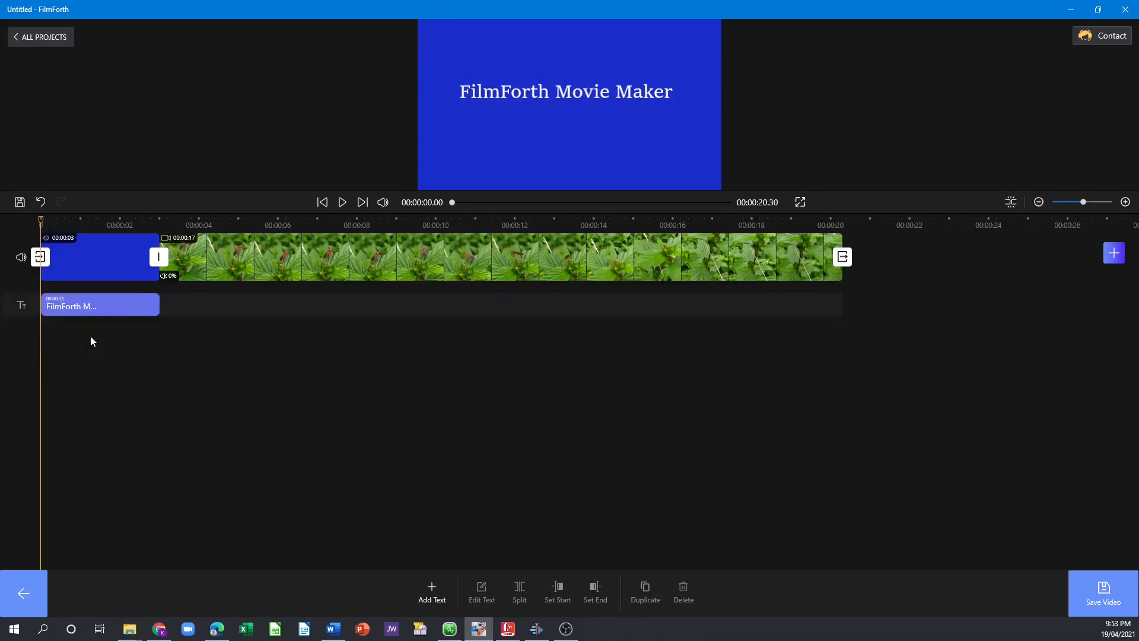
# - Try the Aden, Amaro and Gingham color filters on the leaf clip
pyautogui.click(557, 593)
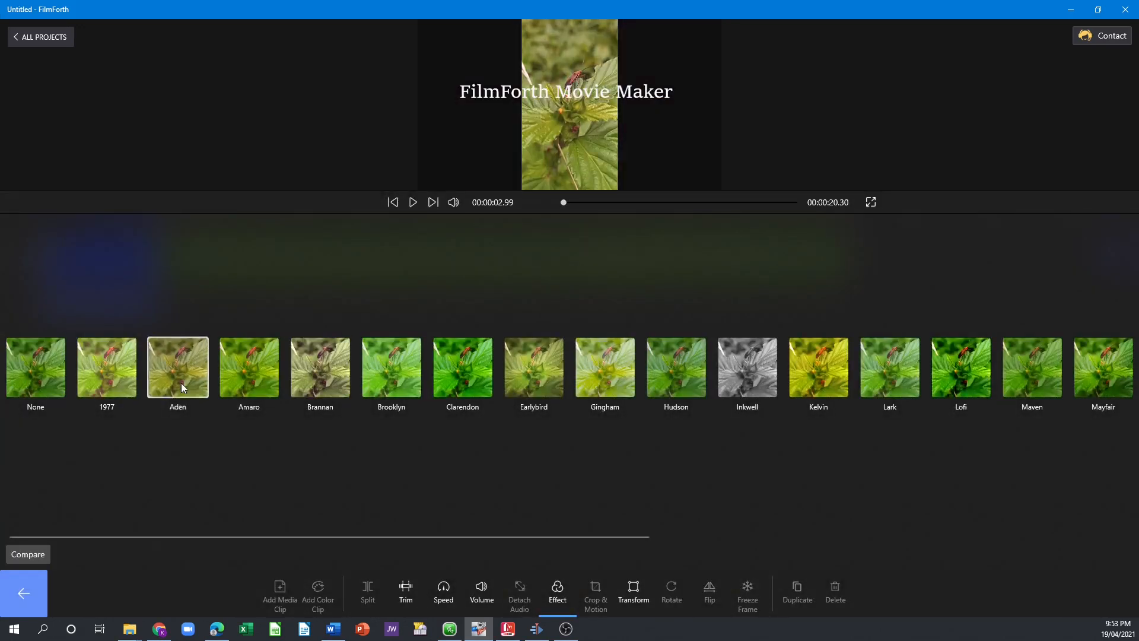
pyautogui.click(248, 368)
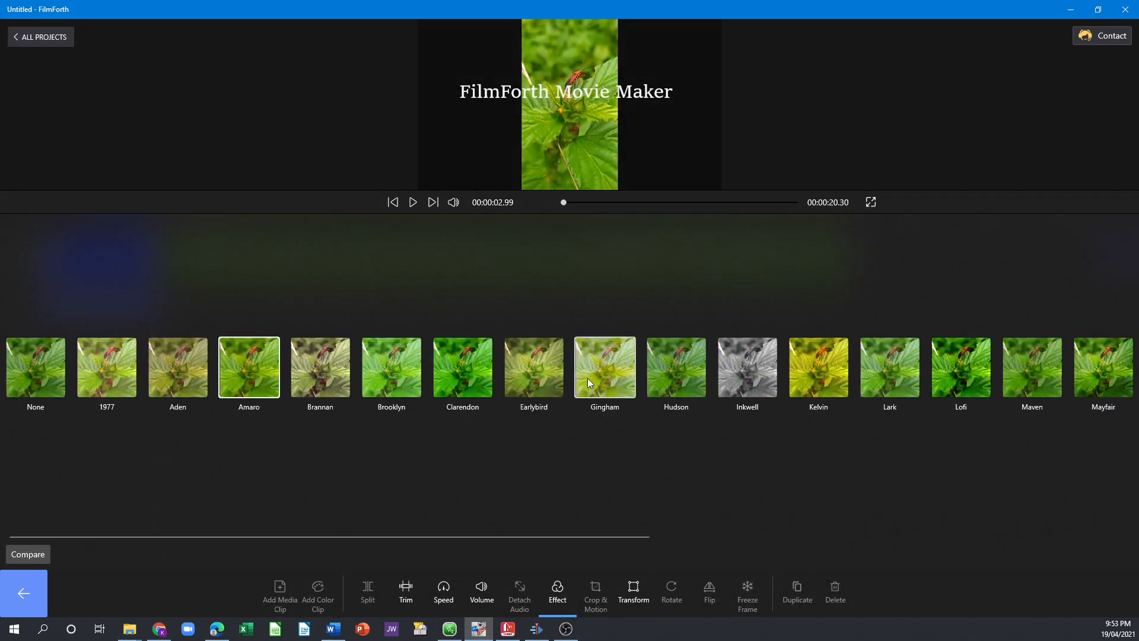
pyautogui.click(632, 592)
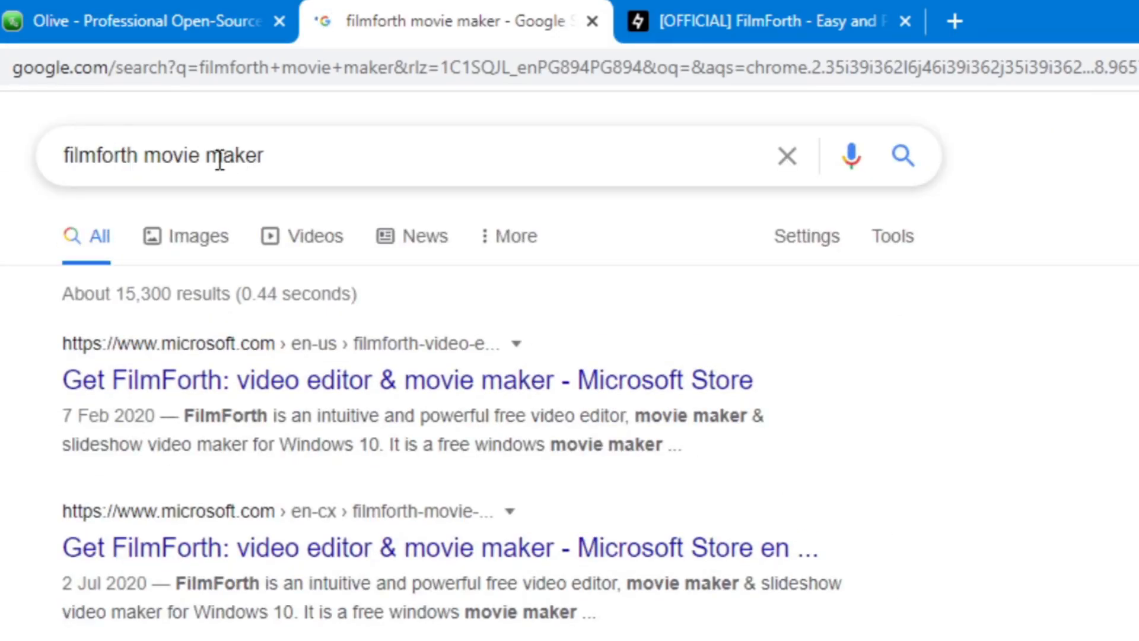
# - Scroll the Google results and follow the FilmForth link on ioforth.com
pyautogui.scroll(-3)
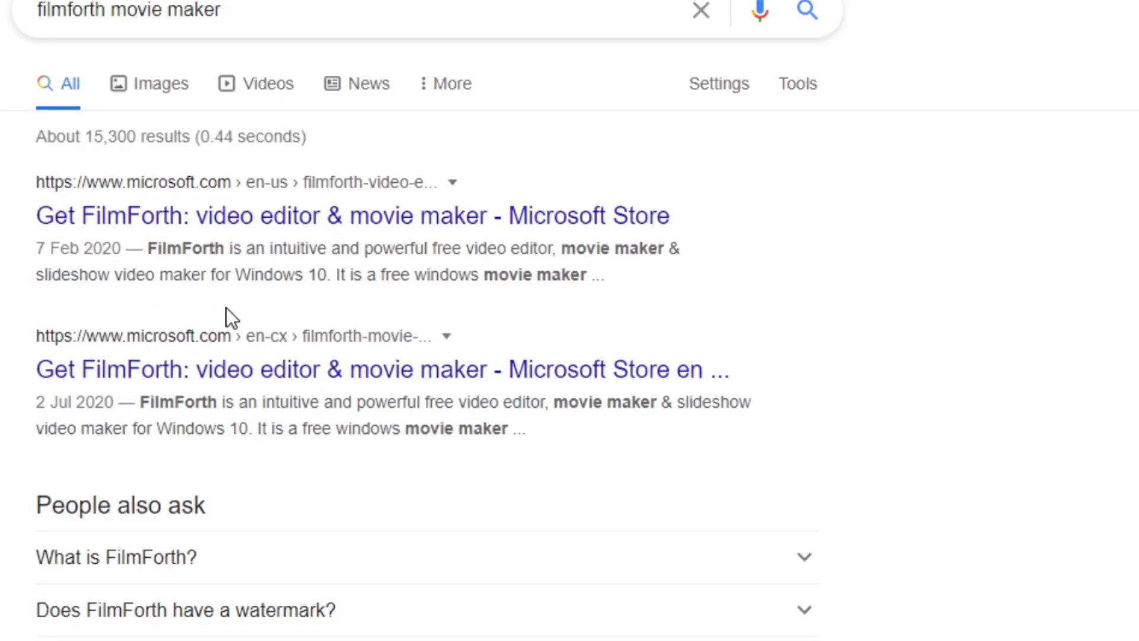
pyautogui.scroll(-3)
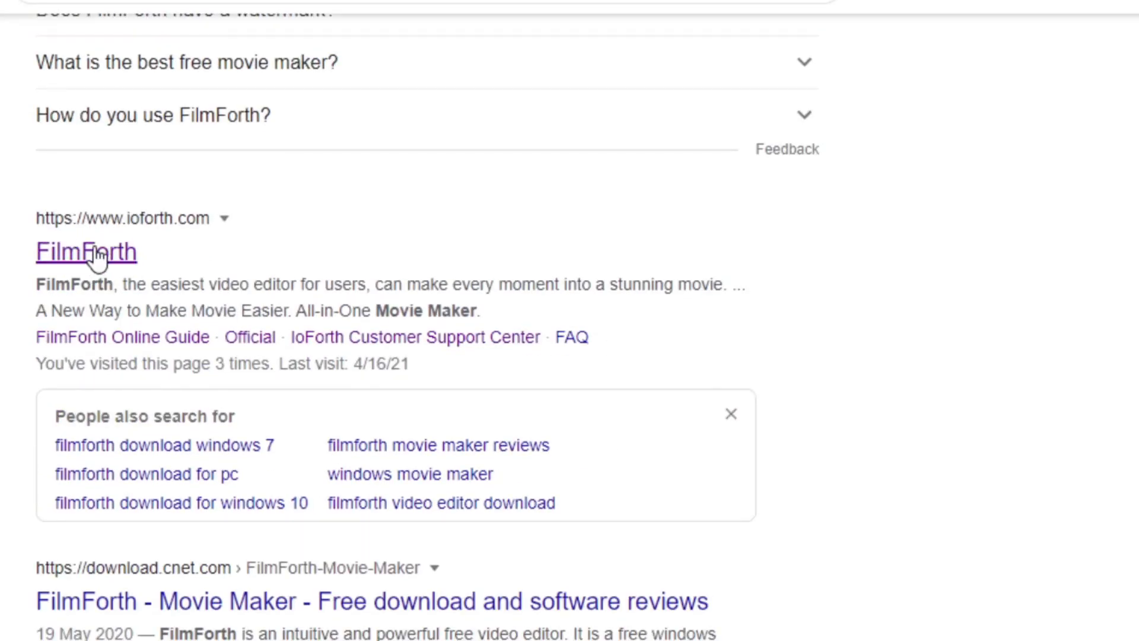
pyautogui.click(87, 253)
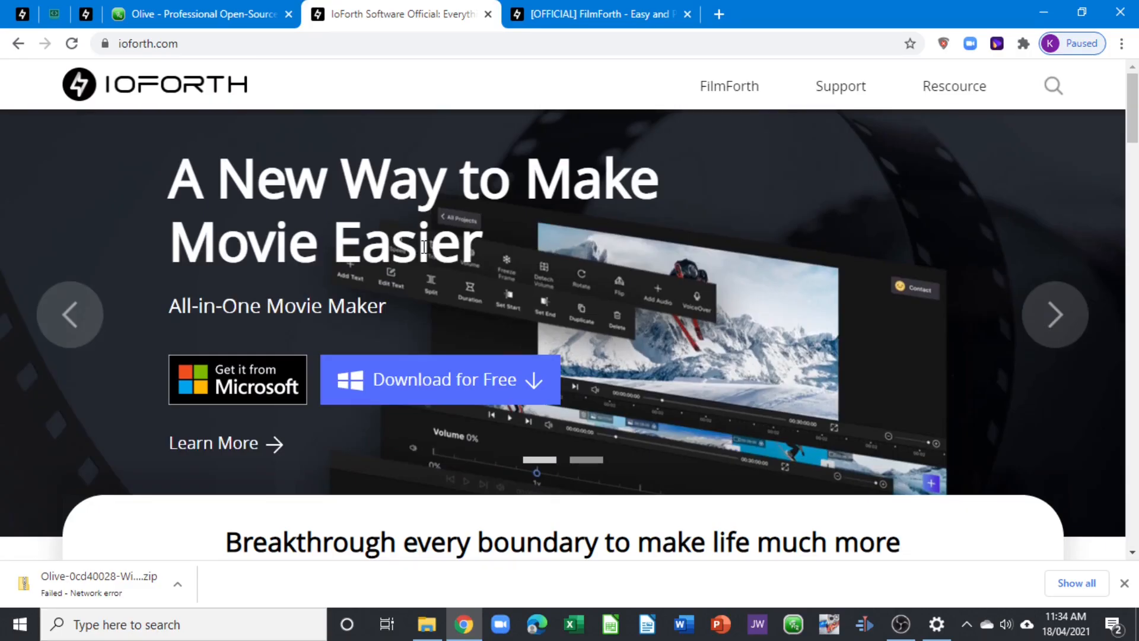
pyautogui.moveTo(418, 377)
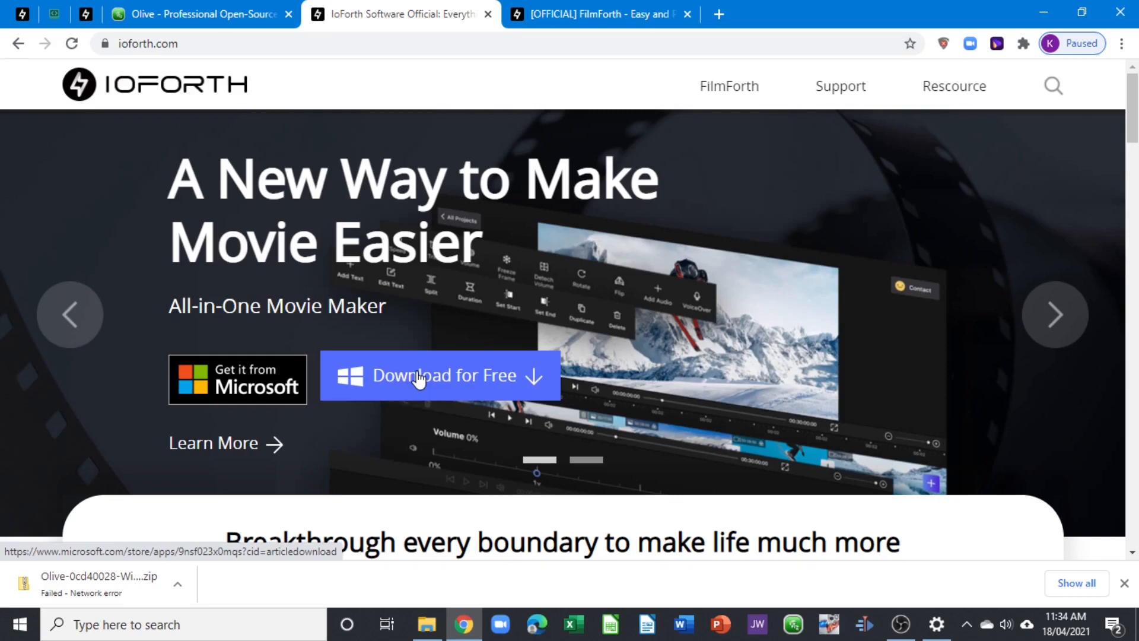
pyautogui.moveTo(449, 385)
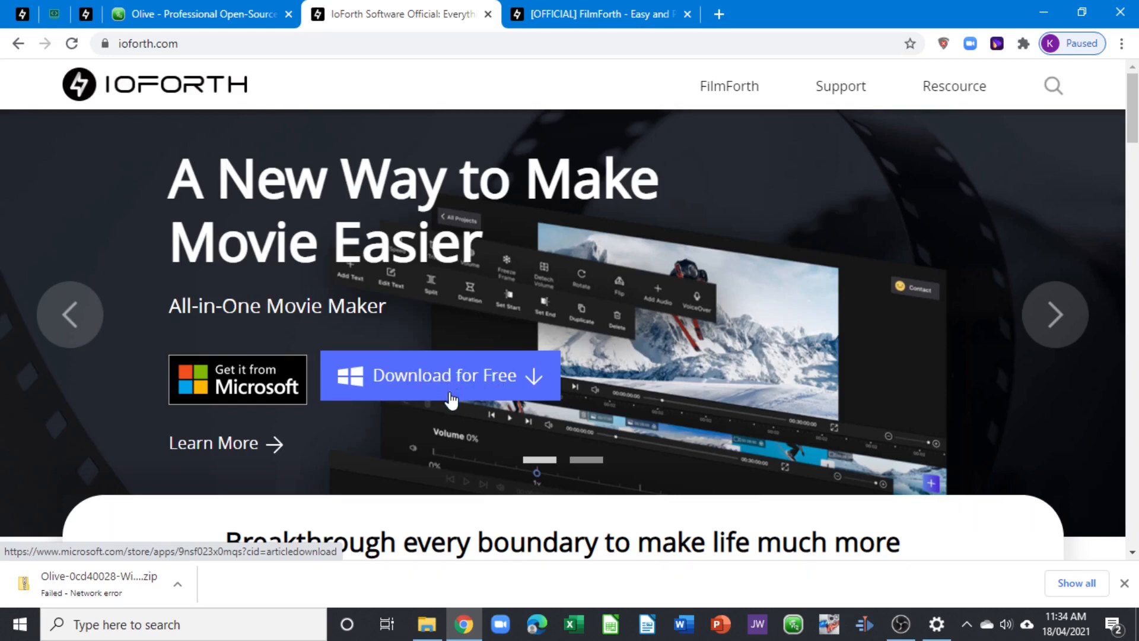
pyautogui.moveTo(491, 346)
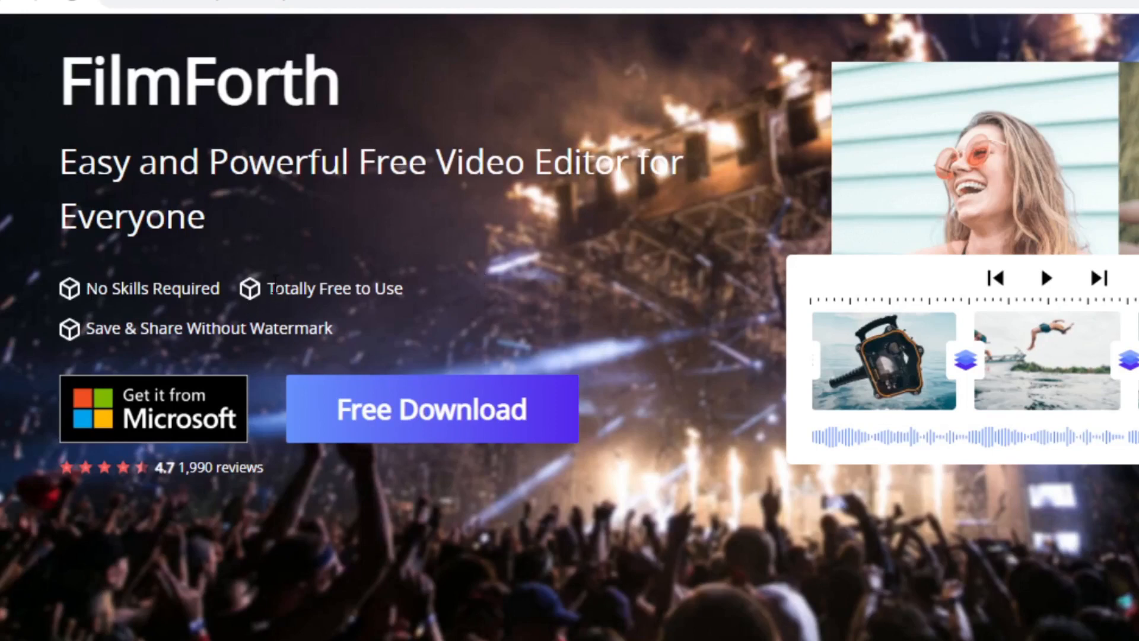
# - Show the FilmForth product page with its Resource menu of Guide, FAQ and How-to Articles
pyautogui.doubleClick(334, 287)
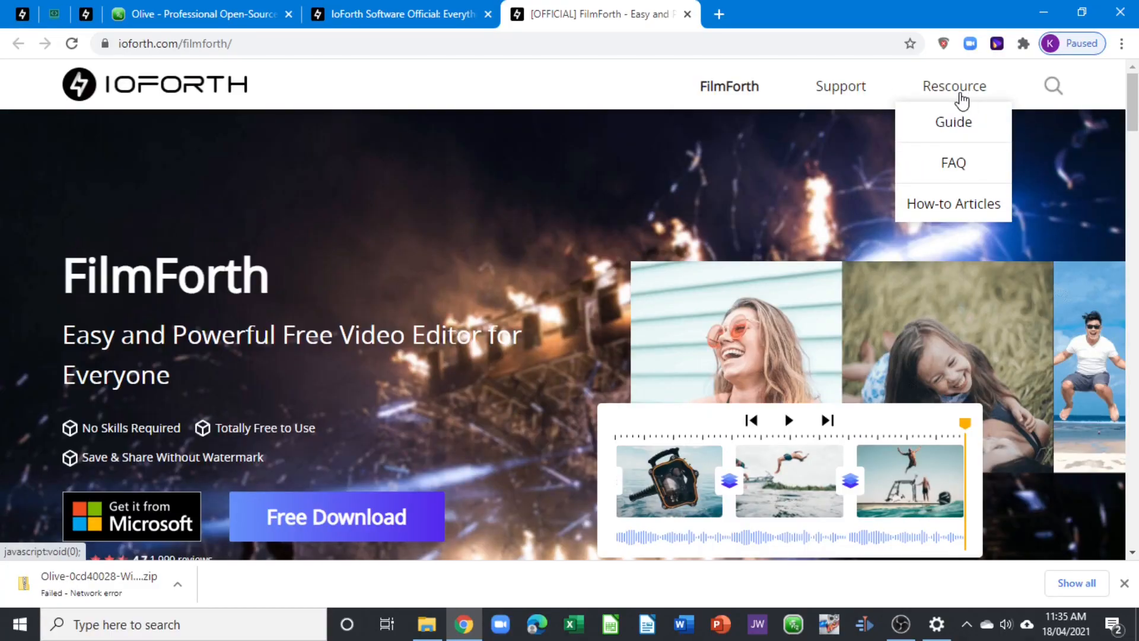
pyautogui.moveTo(952, 121)
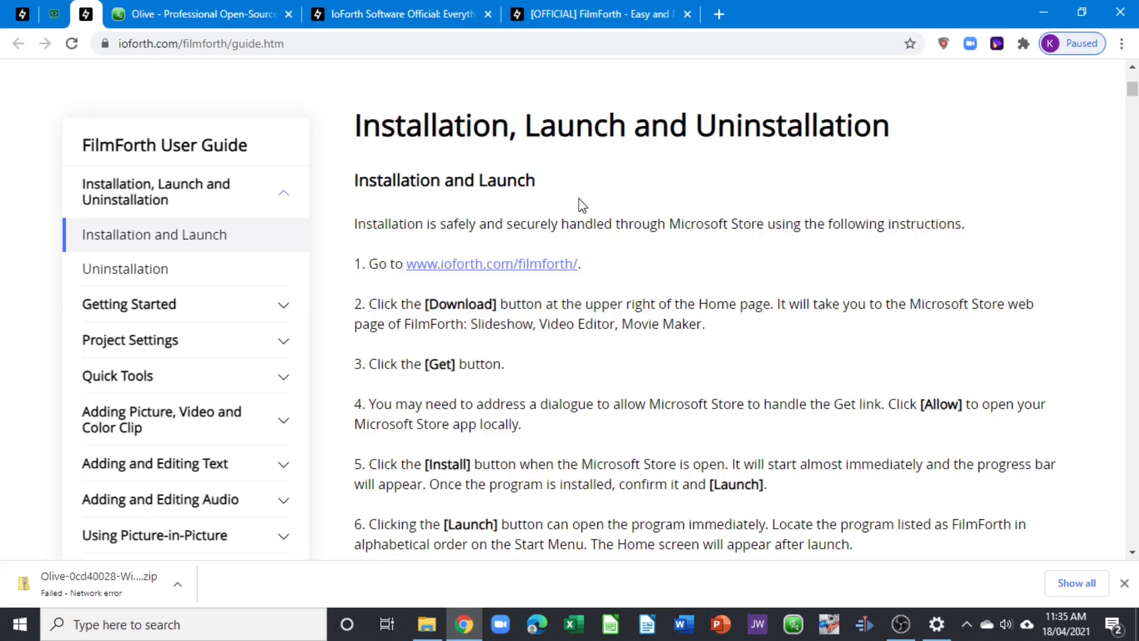
pyautogui.moveTo(568, 216)
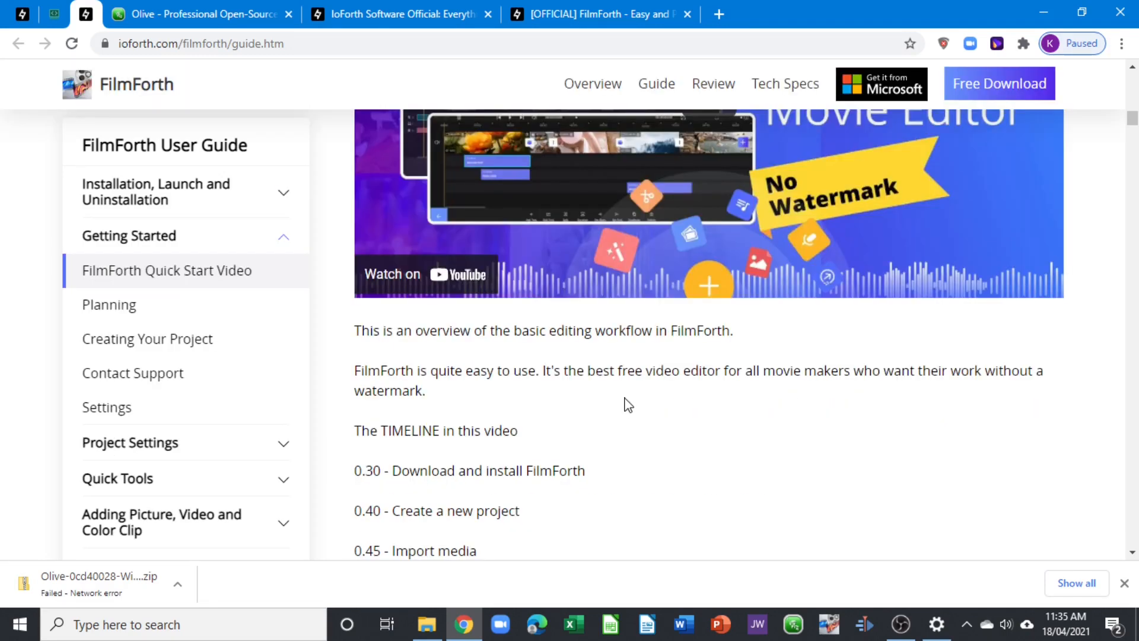
pyautogui.moveTo(712, 407)
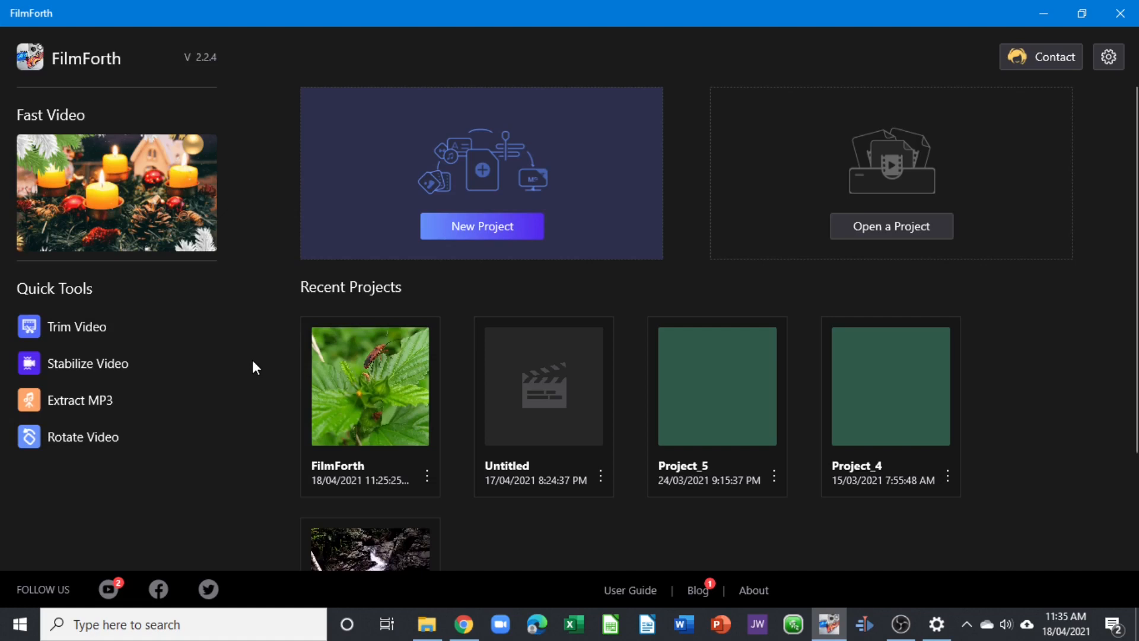
pyautogui.moveTo(249, 60)
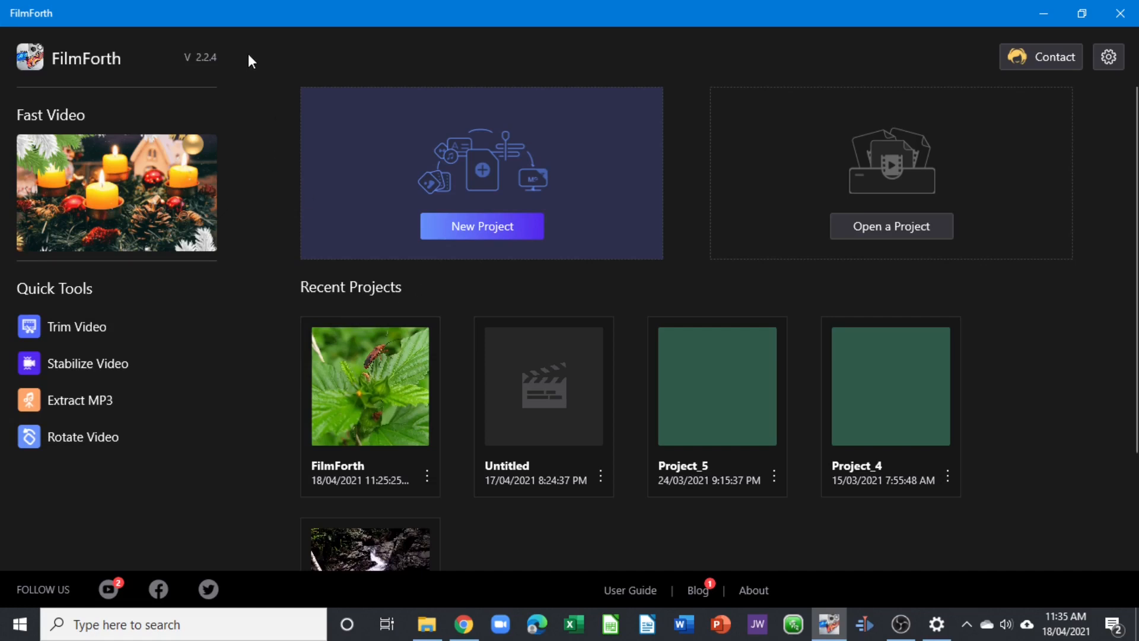
pyautogui.moveTo(45, 184)
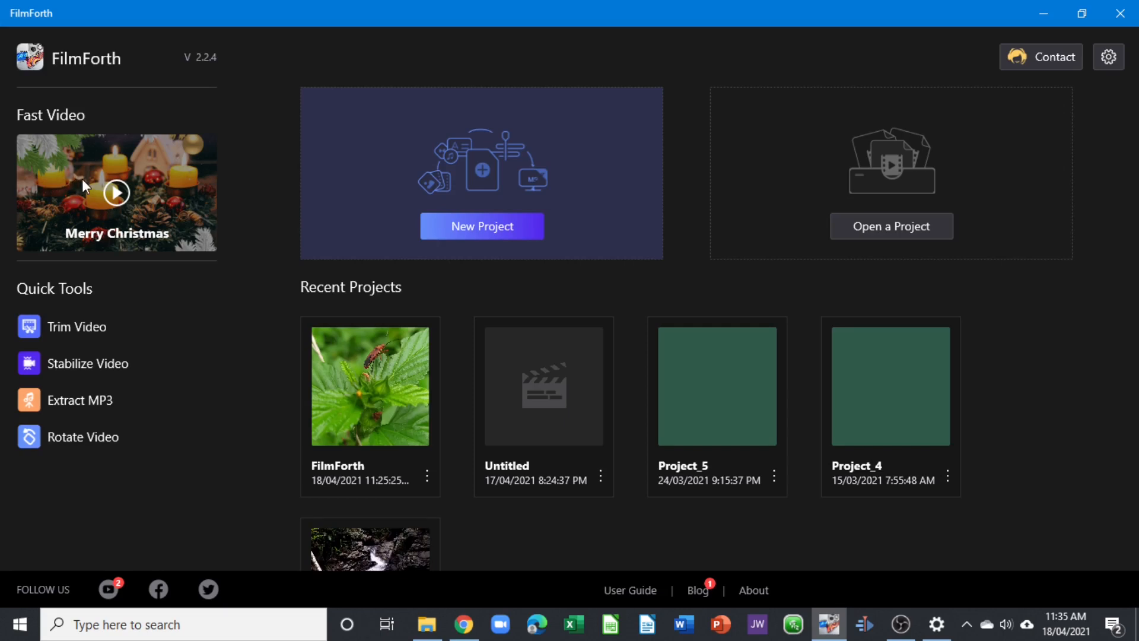
pyautogui.moveTo(105, 187)
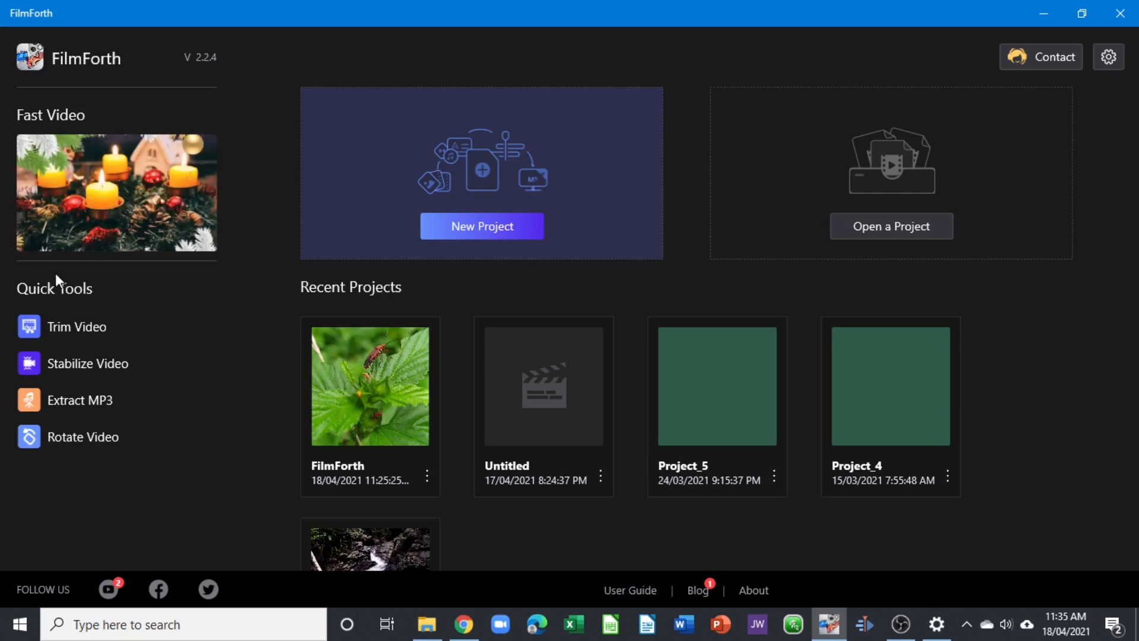
pyautogui.moveTo(75, 326)
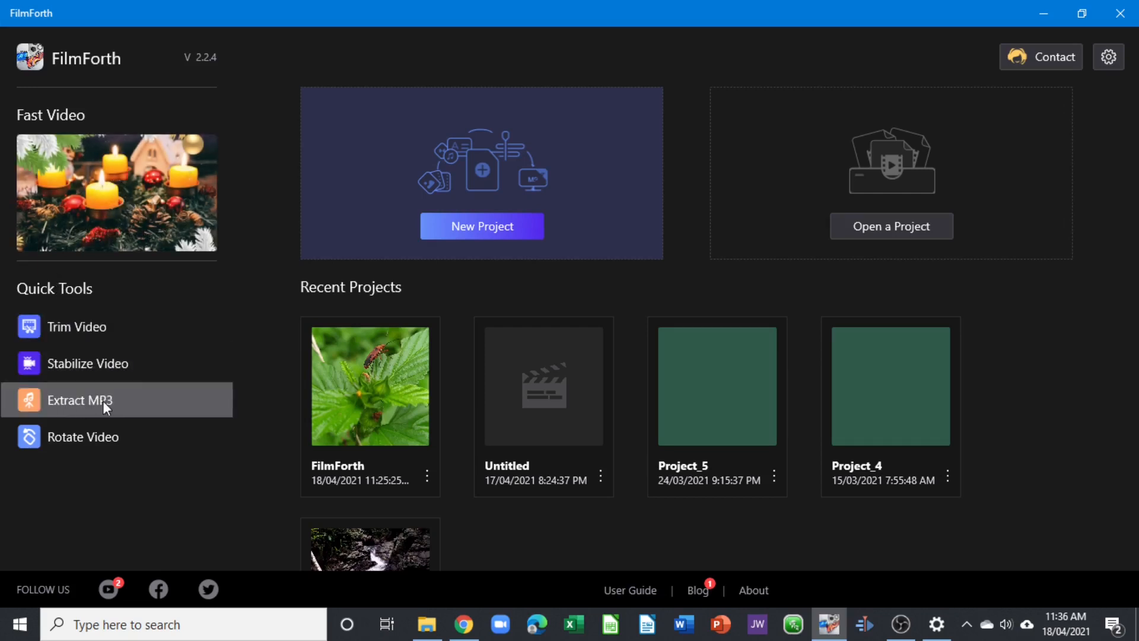
pyautogui.moveTo(113, 258)
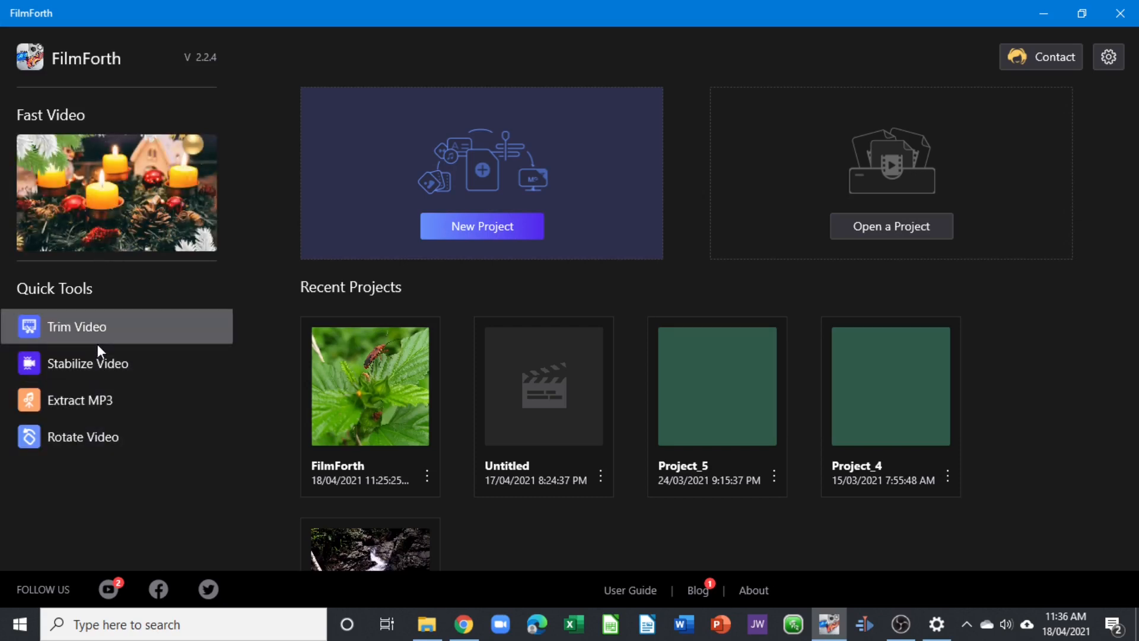
pyautogui.moveTo(505, 184)
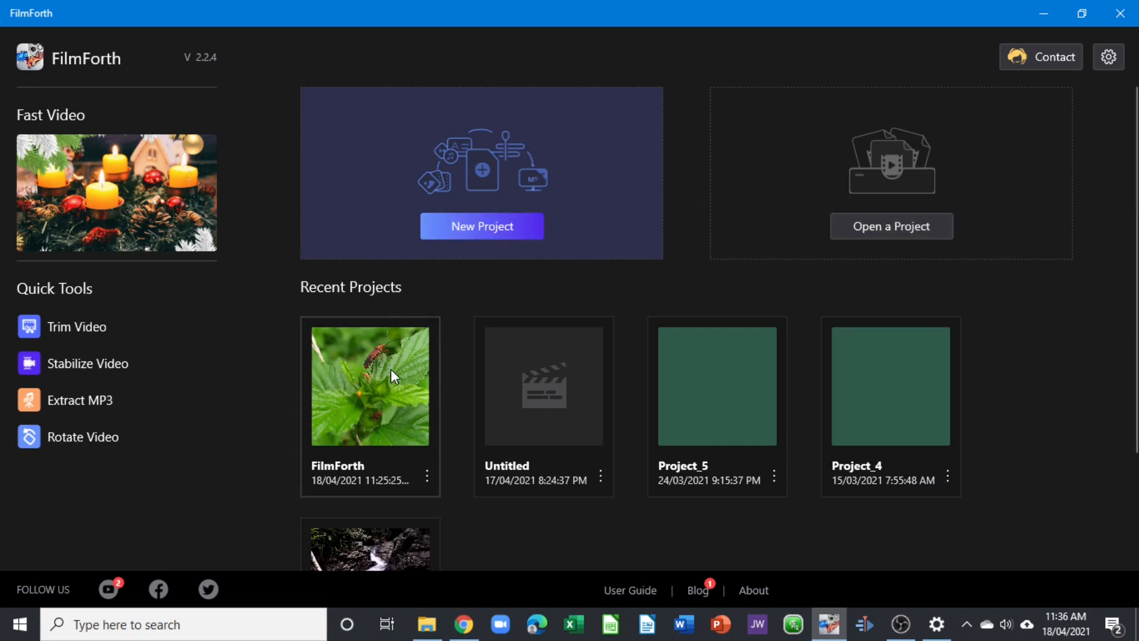
# - Remove the FilmForth project card from Recent Projects through its three-dot menu
pyautogui.scroll(-3)
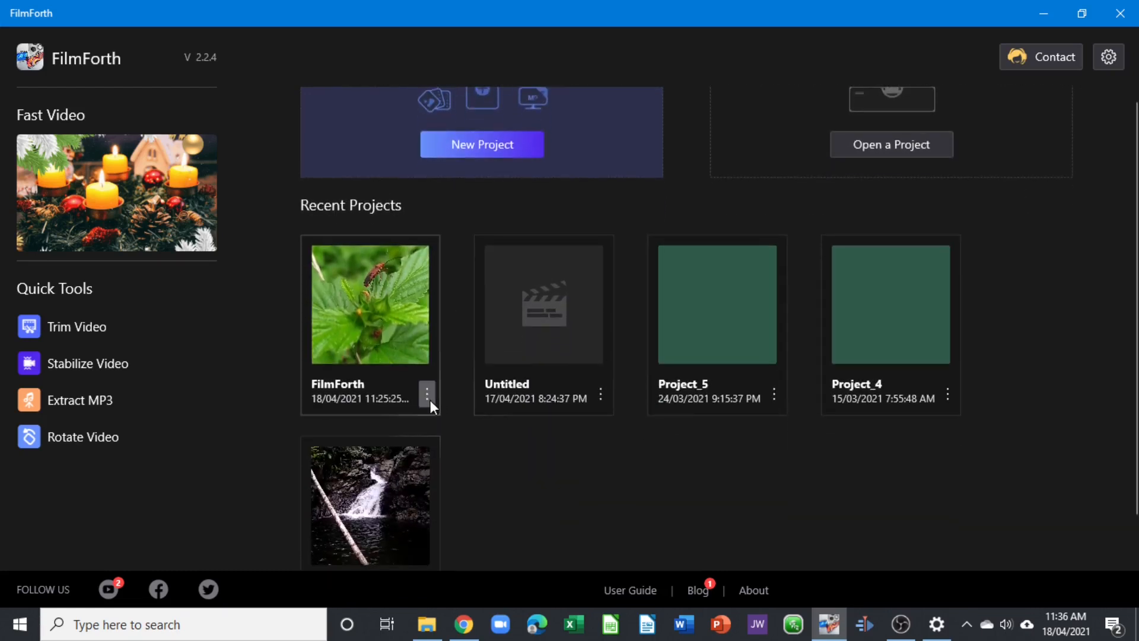
pyautogui.click(427, 395)
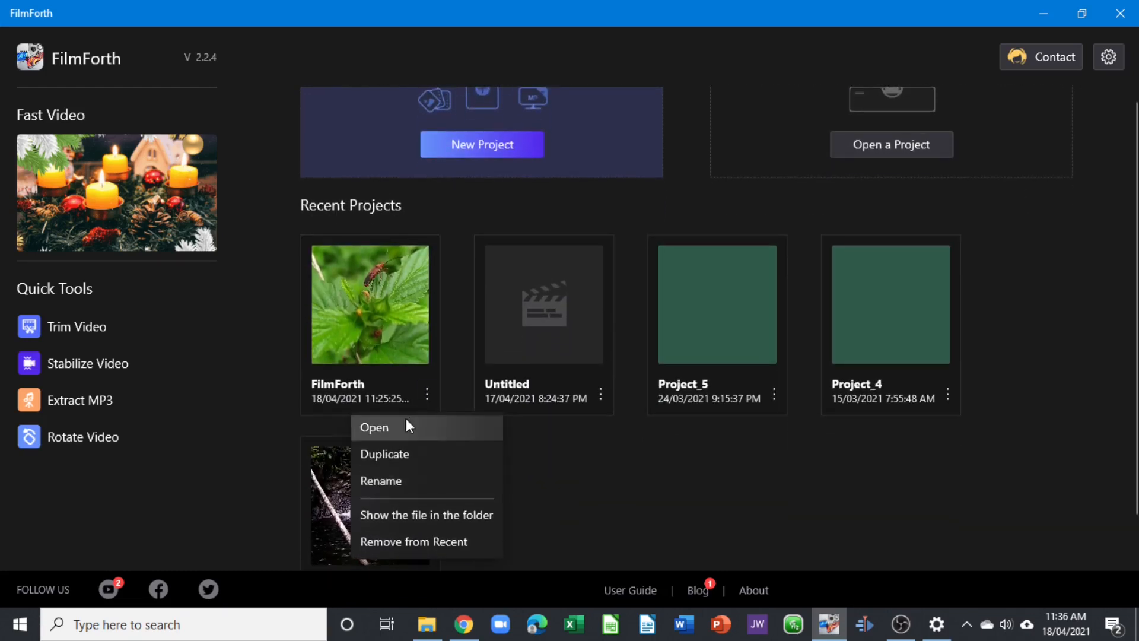
pyautogui.moveTo(414, 541)
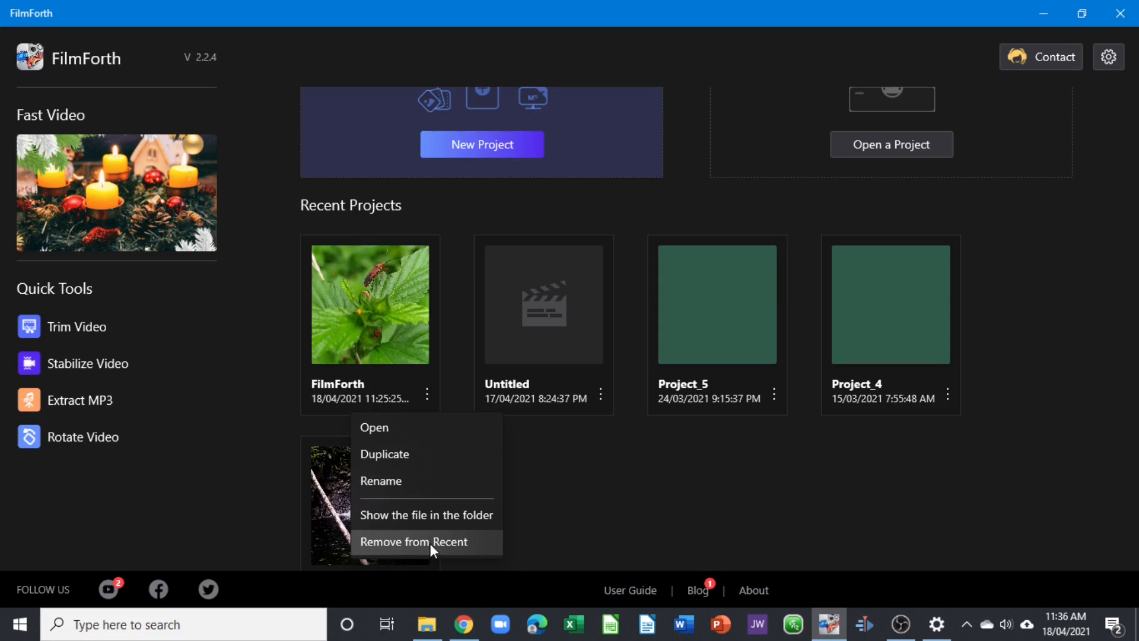
pyautogui.click(413, 541)
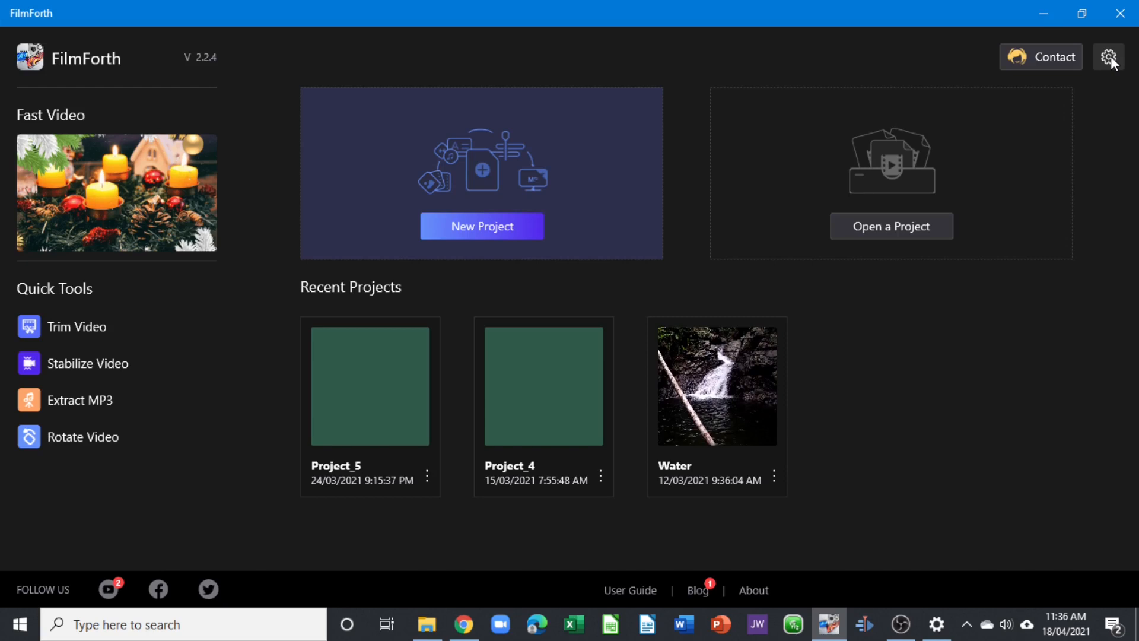
pyautogui.click(1108, 57)
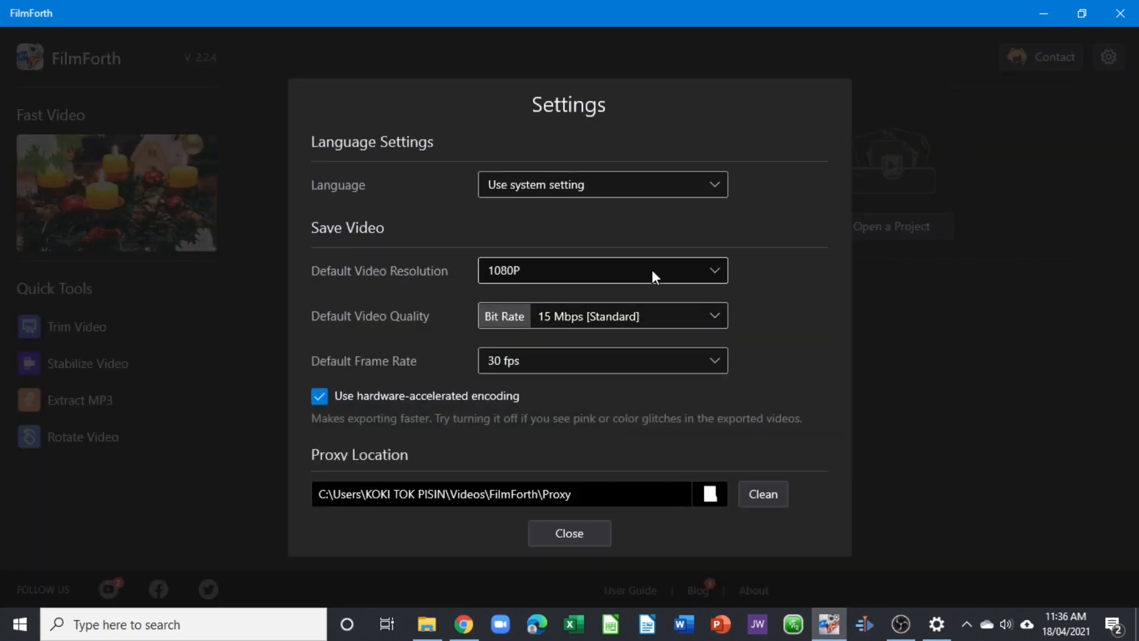
pyautogui.click(601, 271)
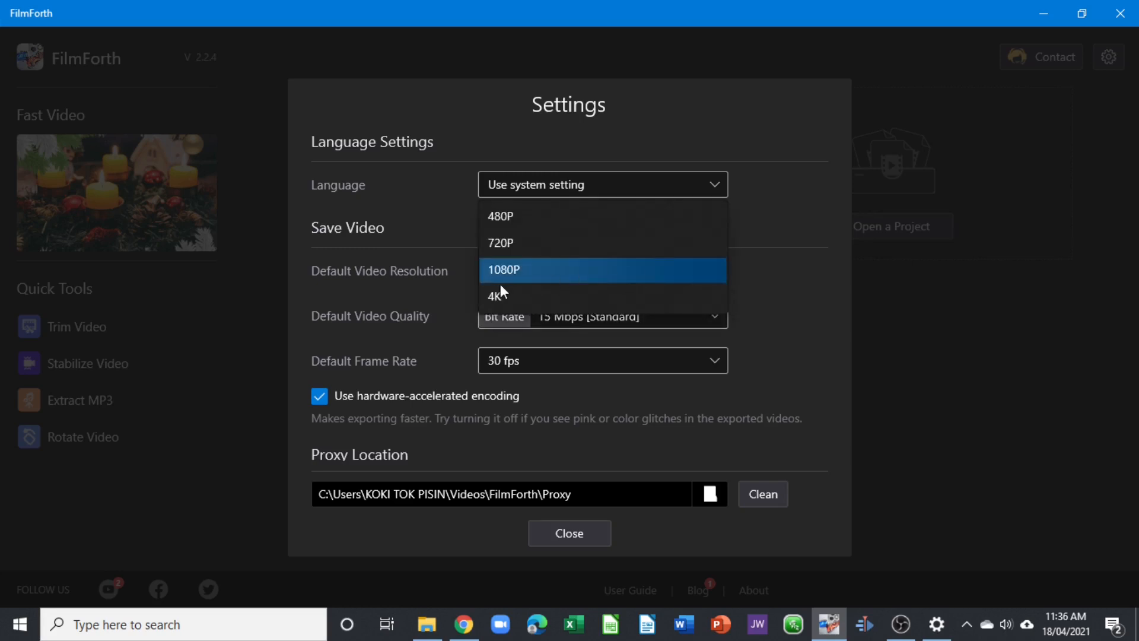
pyautogui.moveTo(508, 298)
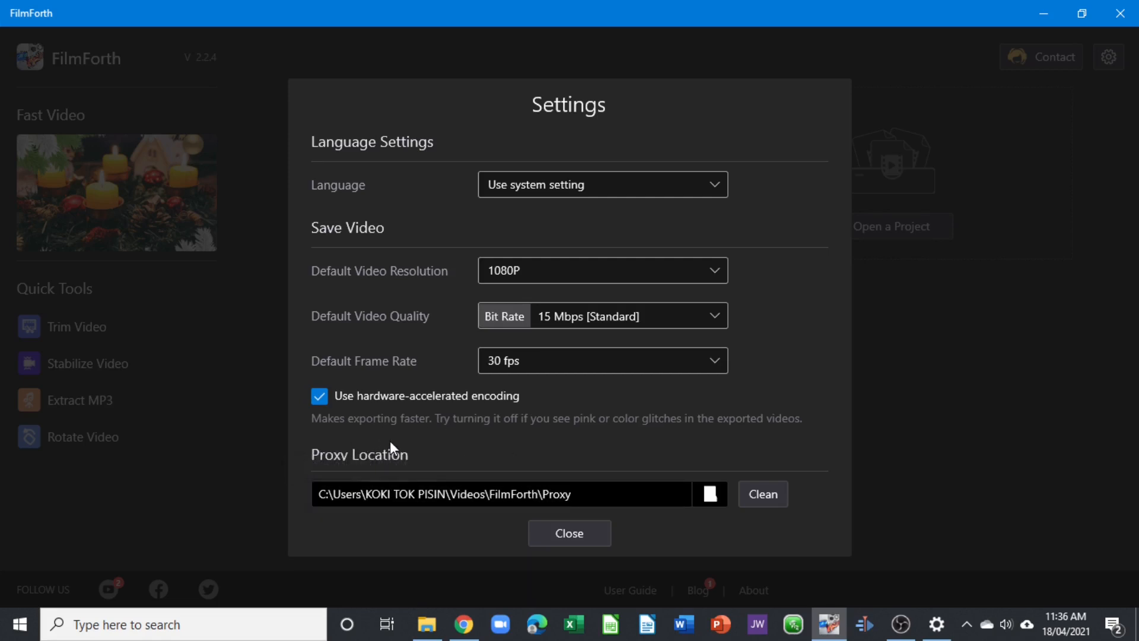
pyautogui.click(602, 361)
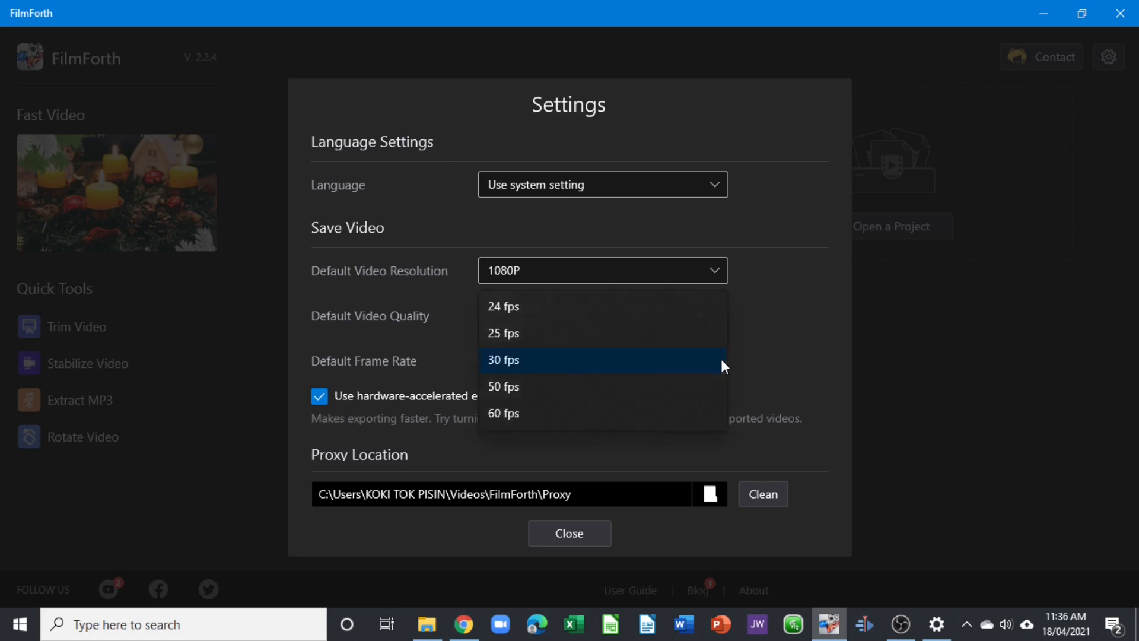
pyautogui.moveTo(518, 385)
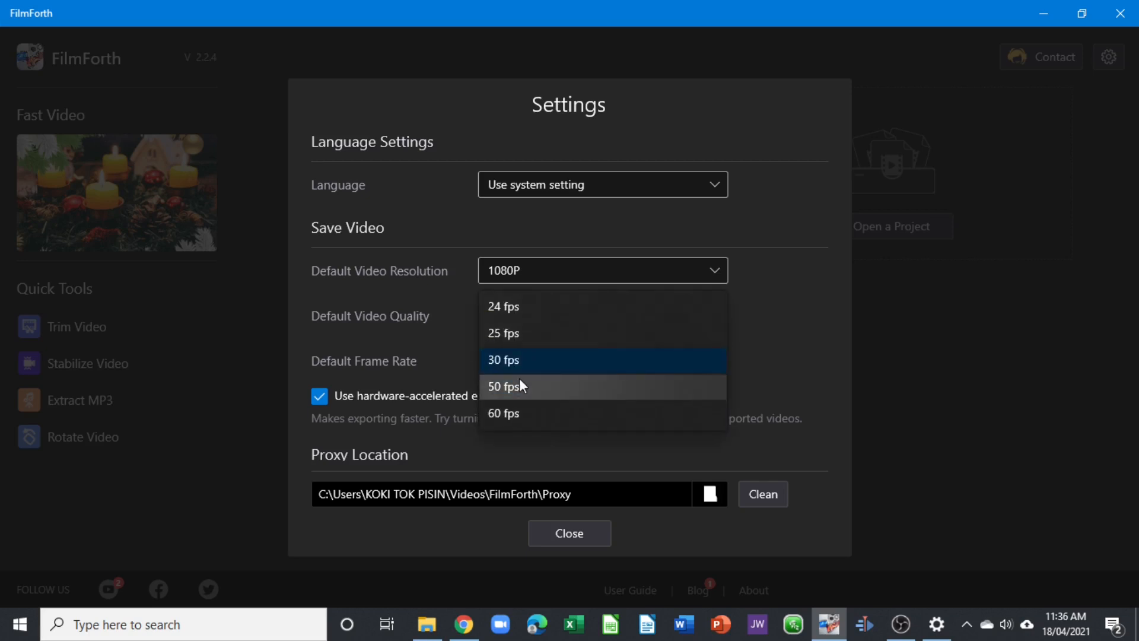
pyautogui.click(504, 360)
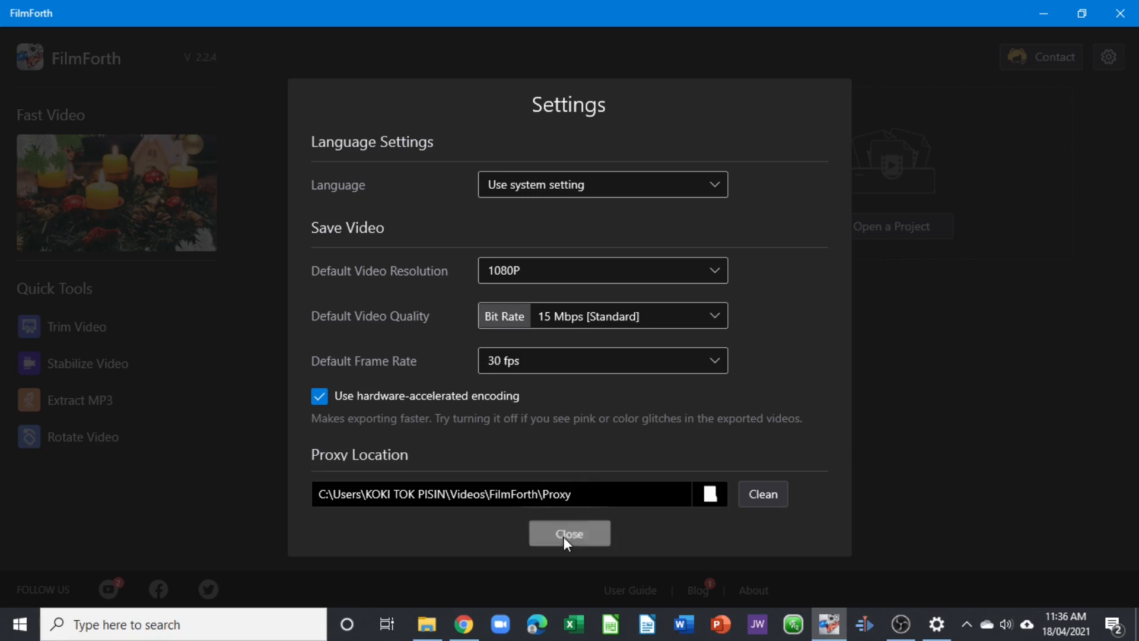
pyautogui.click(568, 532)
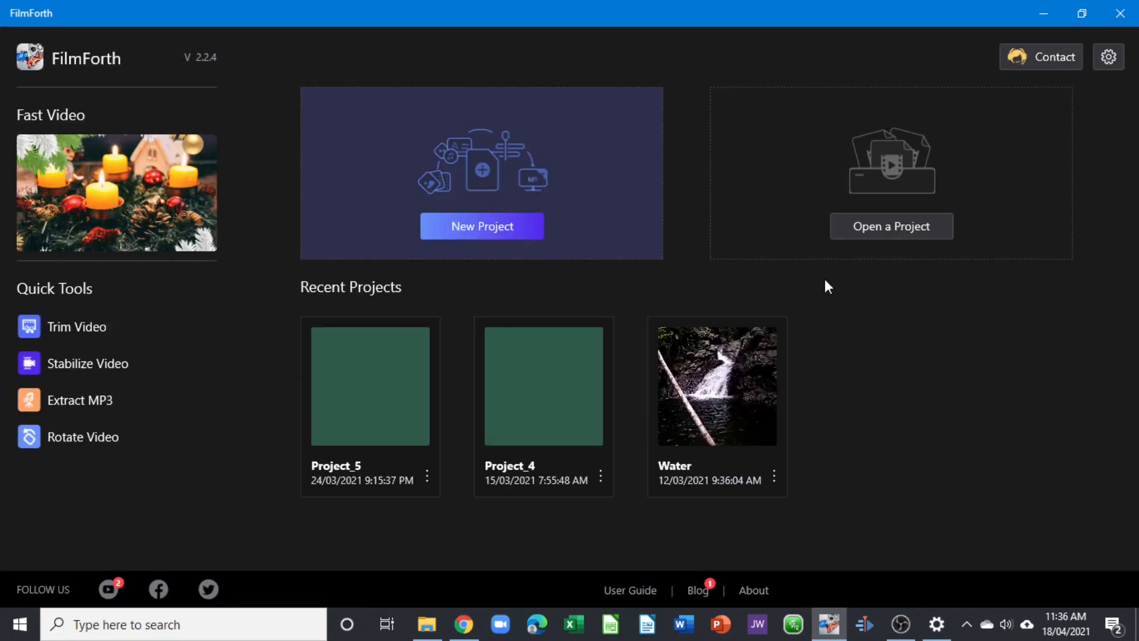
pyautogui.moveTo(325, 191)
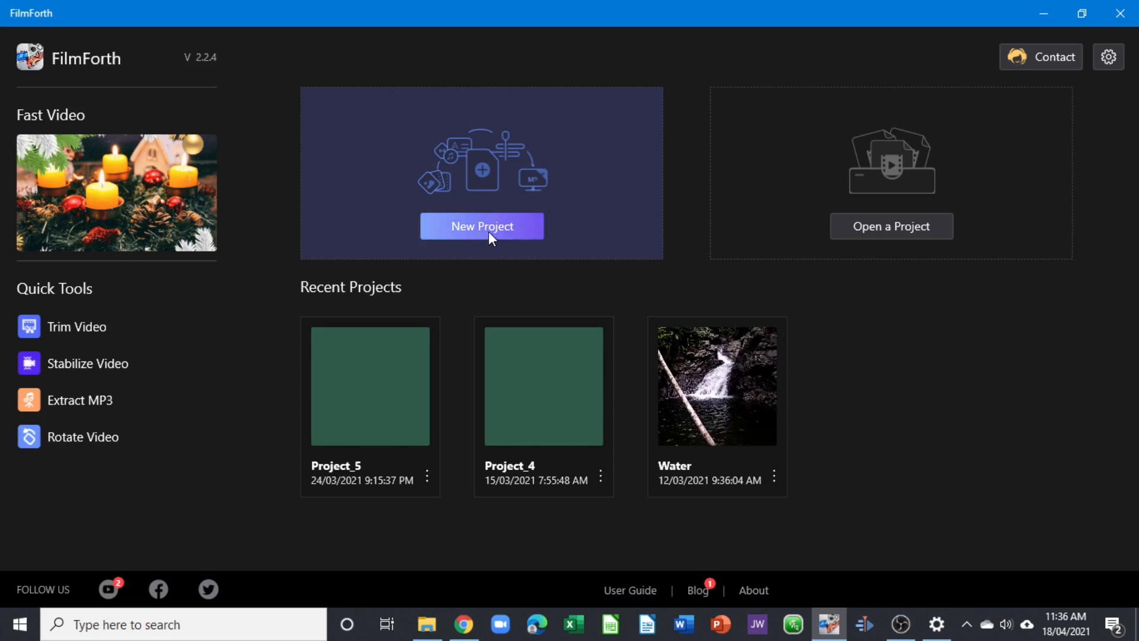
# - Start a new Untitled project and bring up the save prompt proposing Project_7
pyautogui.click(481, 226)
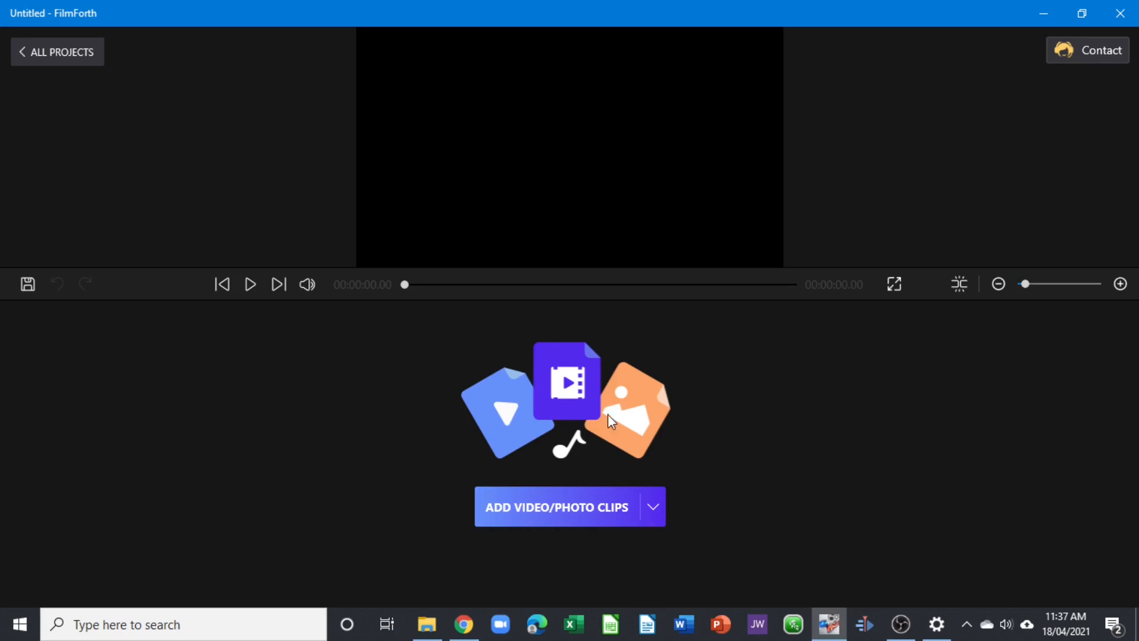
pyautogui.moveTo(550, 438)
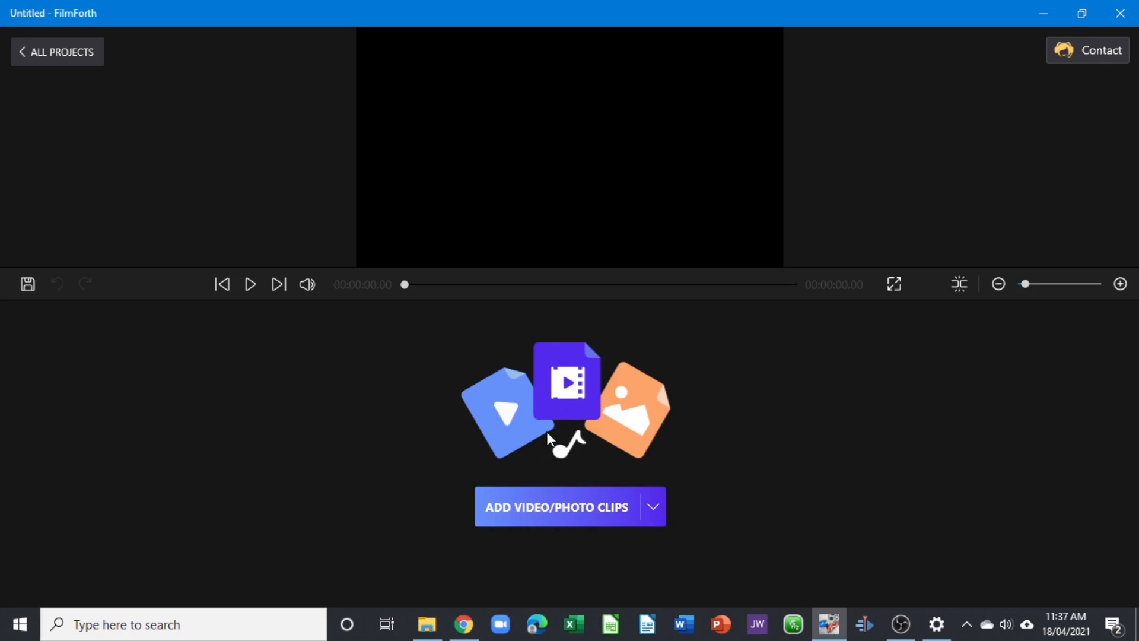
pyautogui.click(57, 52)
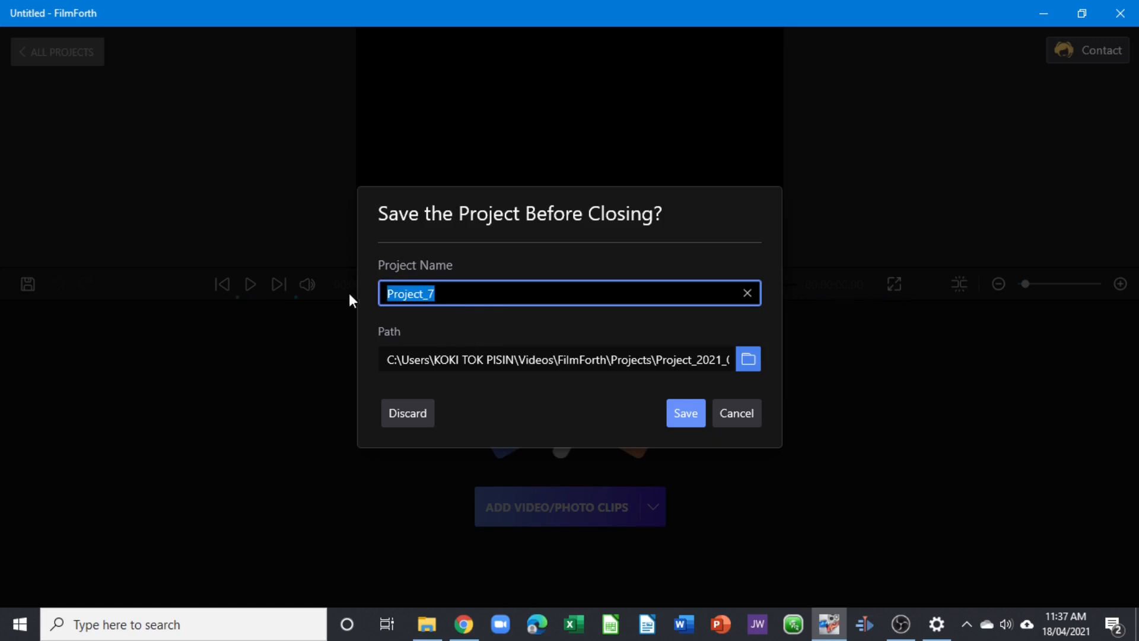
# - Save the project as 'Tutorial FilmForth' in the Videos > Video FX folder
pyautogui.write('Tutorial FilmForth')
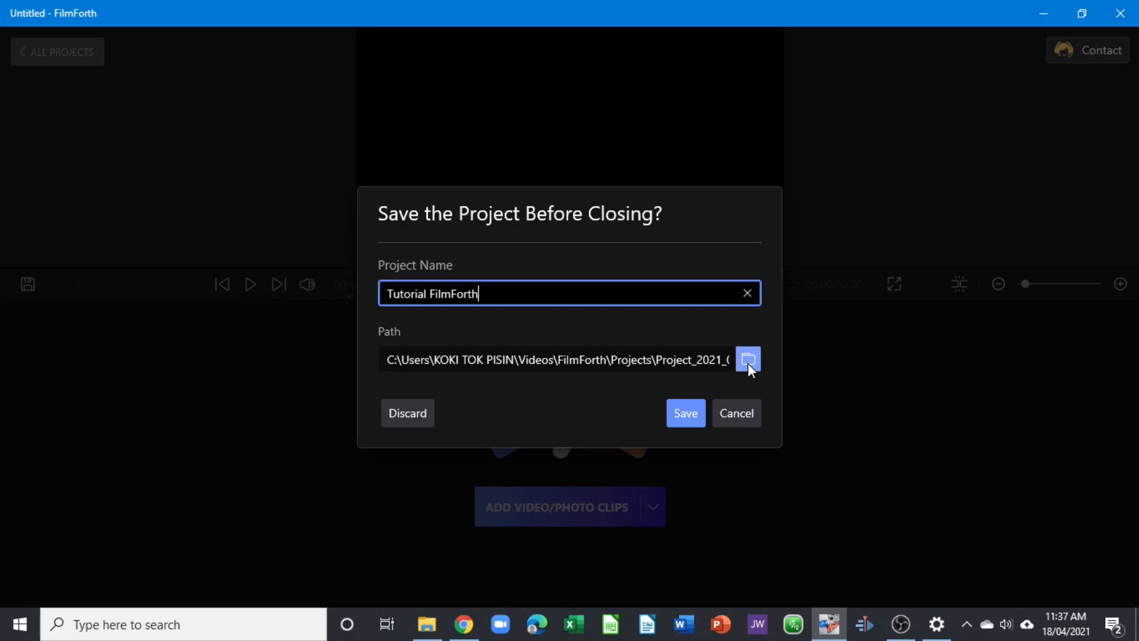
pyautogui.click(748, 358)
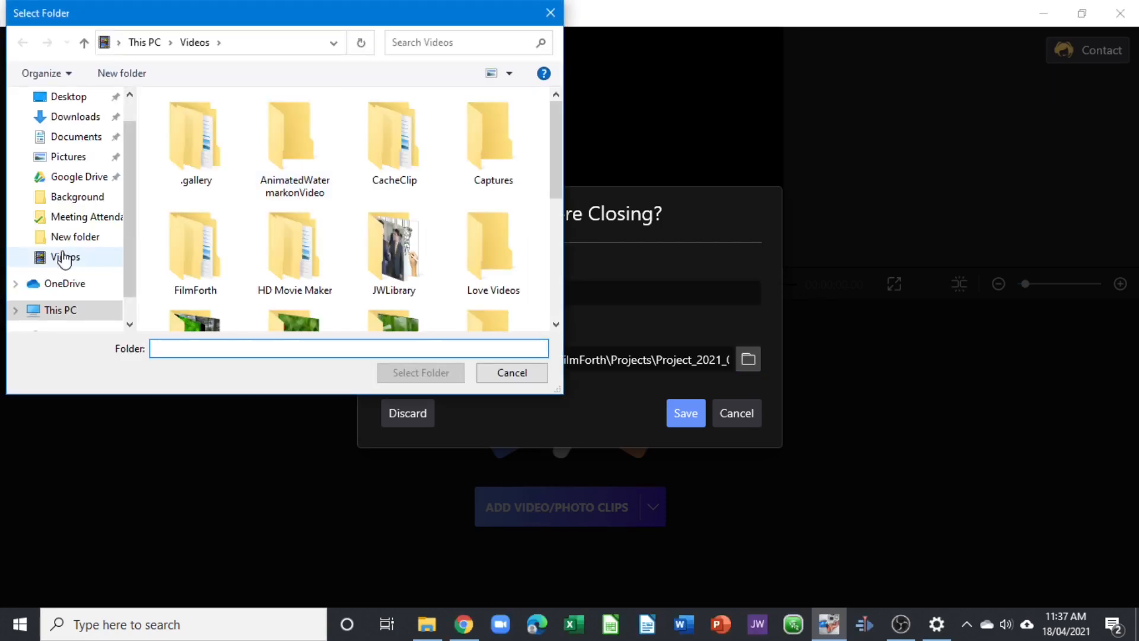
pyautogui.click(294, 254)
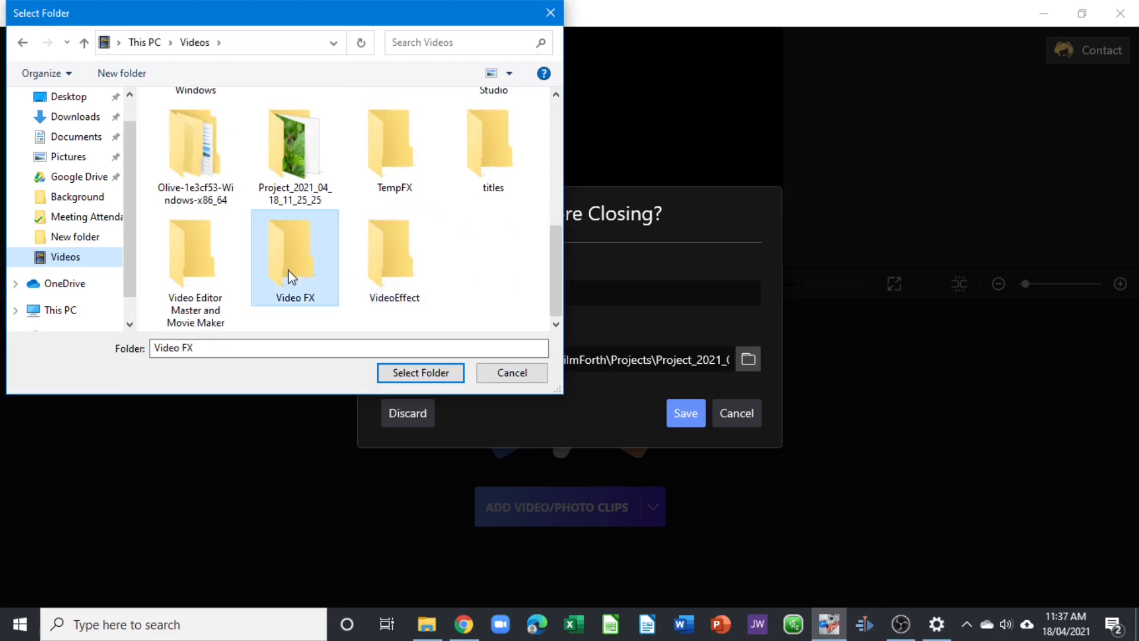
pyautogui.doubleClick(294, 250)
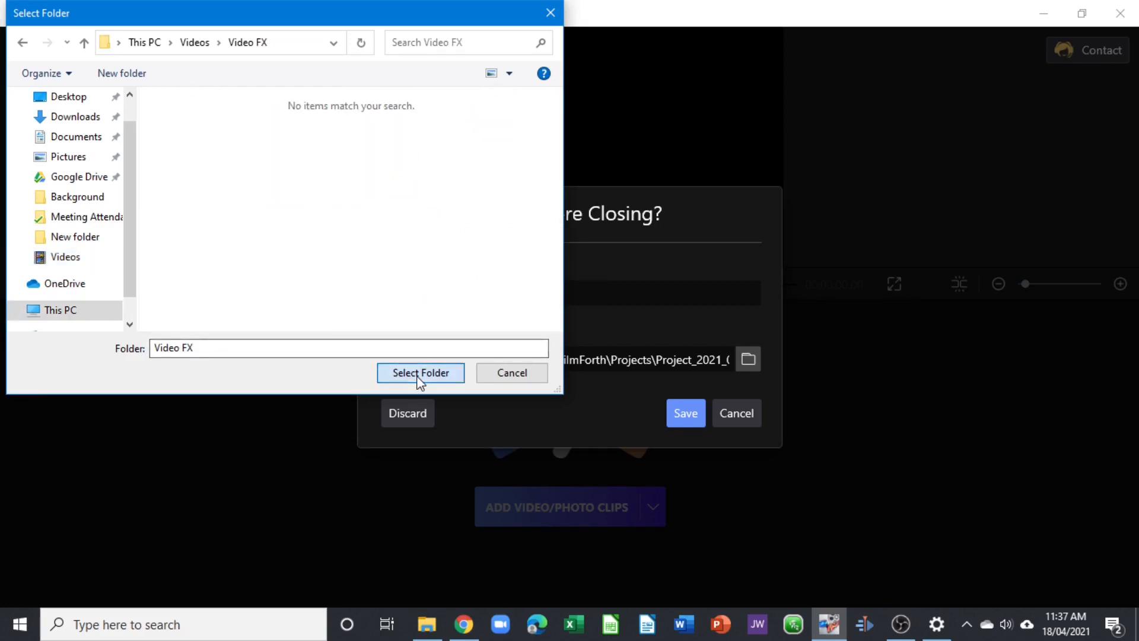
pyautogui.click(420, 372)
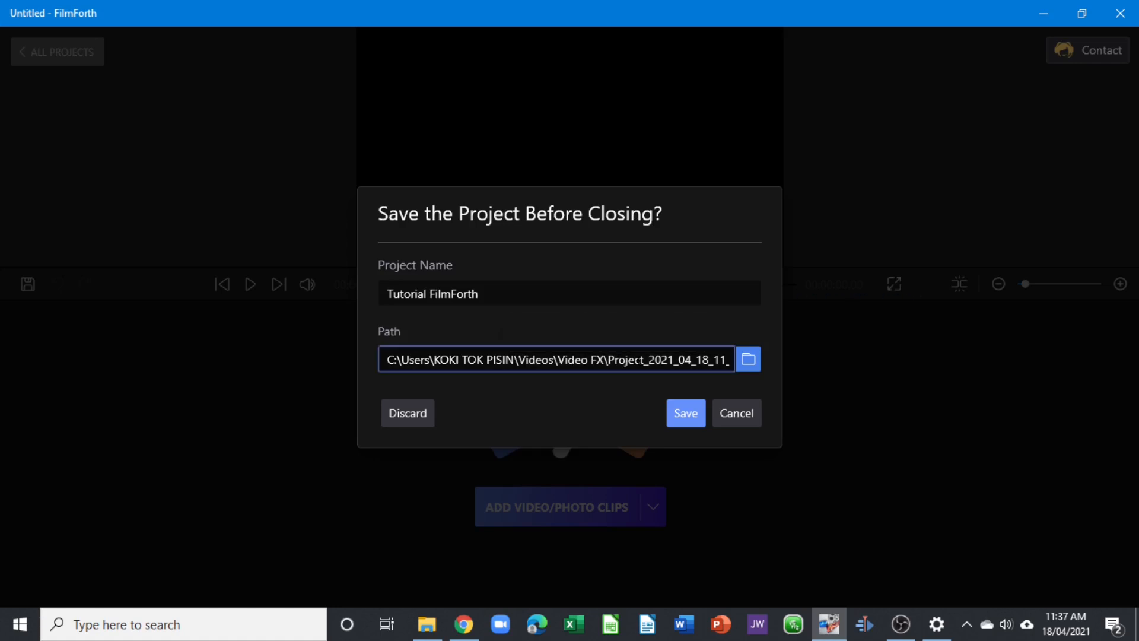
pyautogui.moveTo(582, 412)
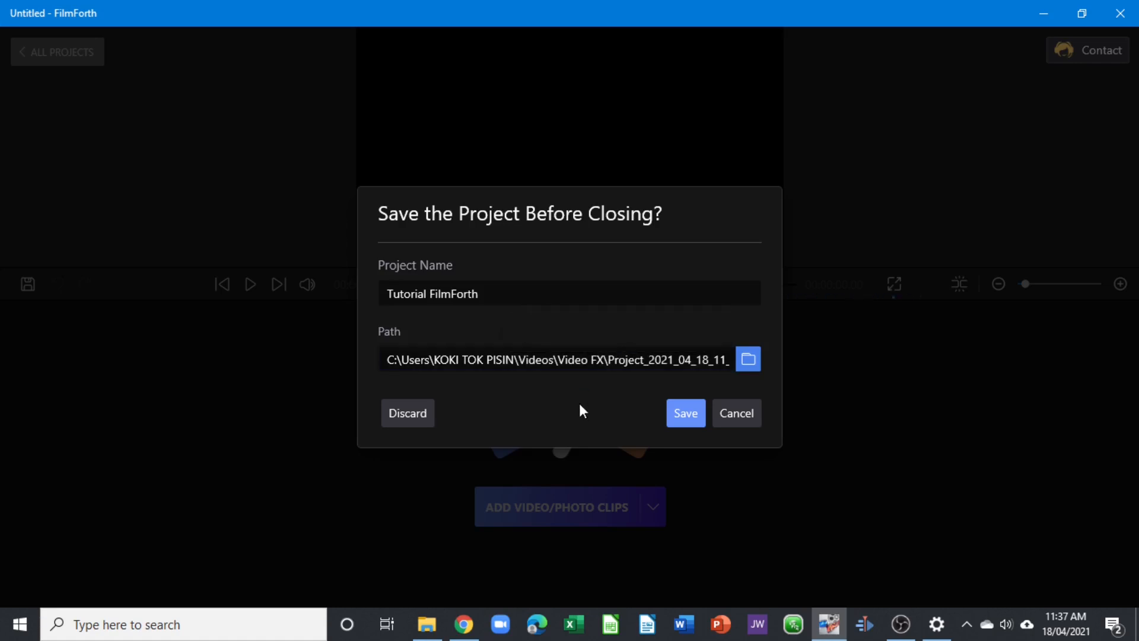
pyautogui.click(684, 413)
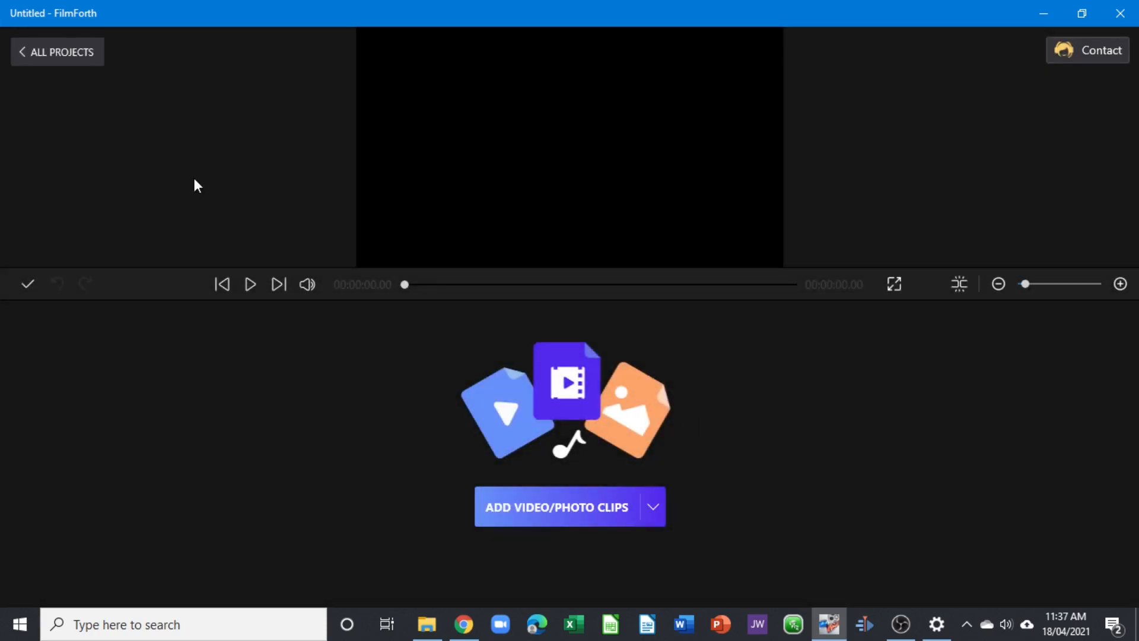
# - Pick the bugslife video file and import it into the timeline
pyautogui.click(57, 52)
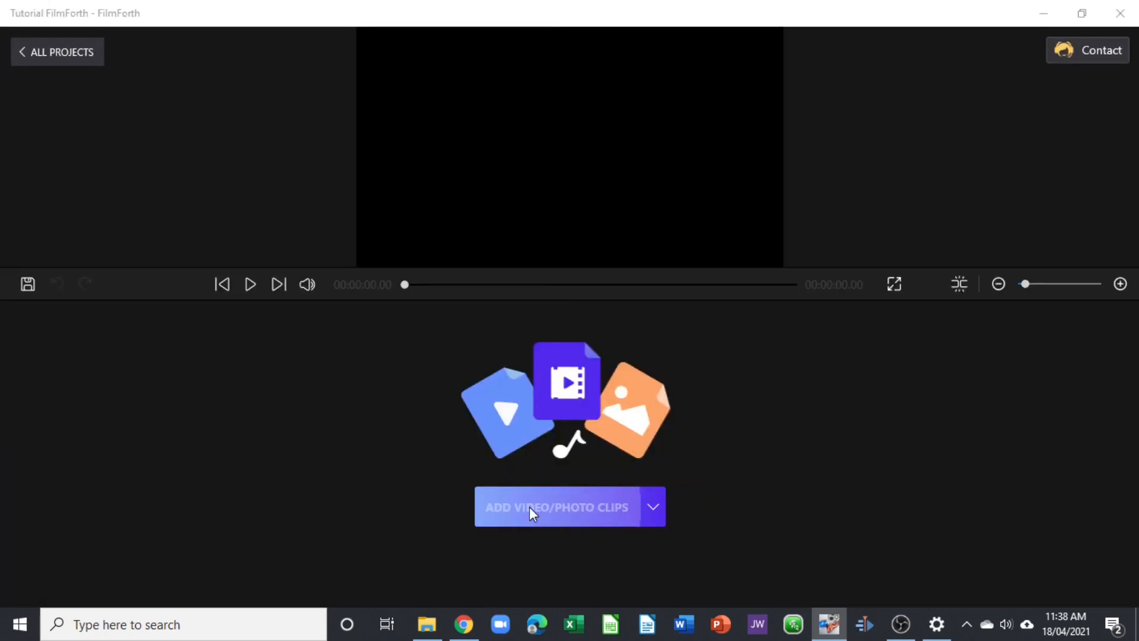
pyautogui.click(556, 507)
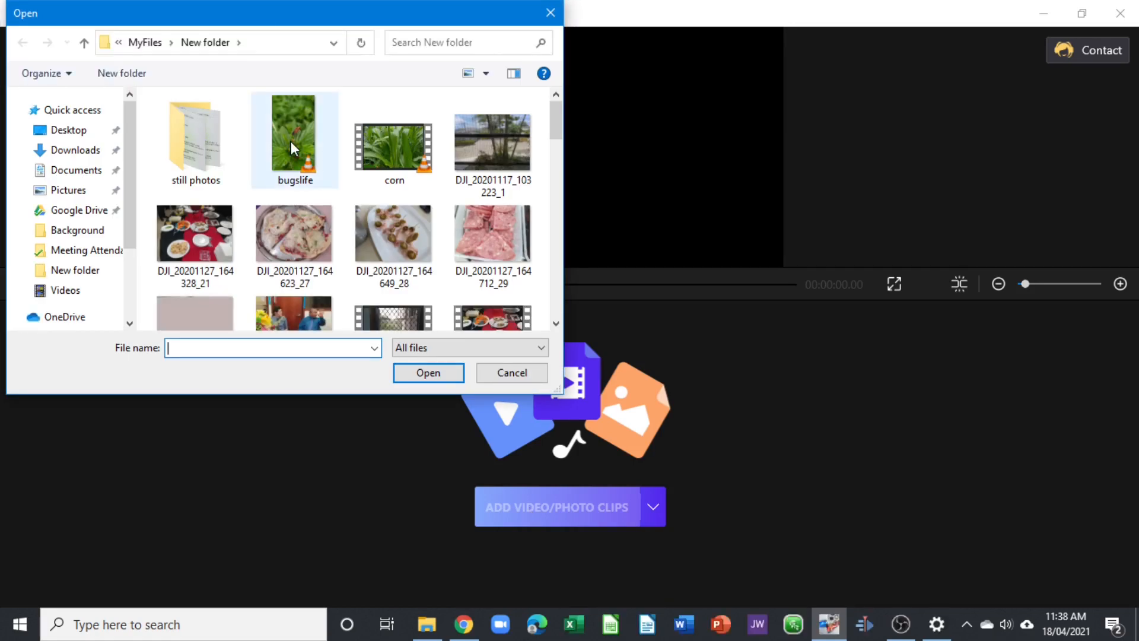
pyautogui.click(511, 373)
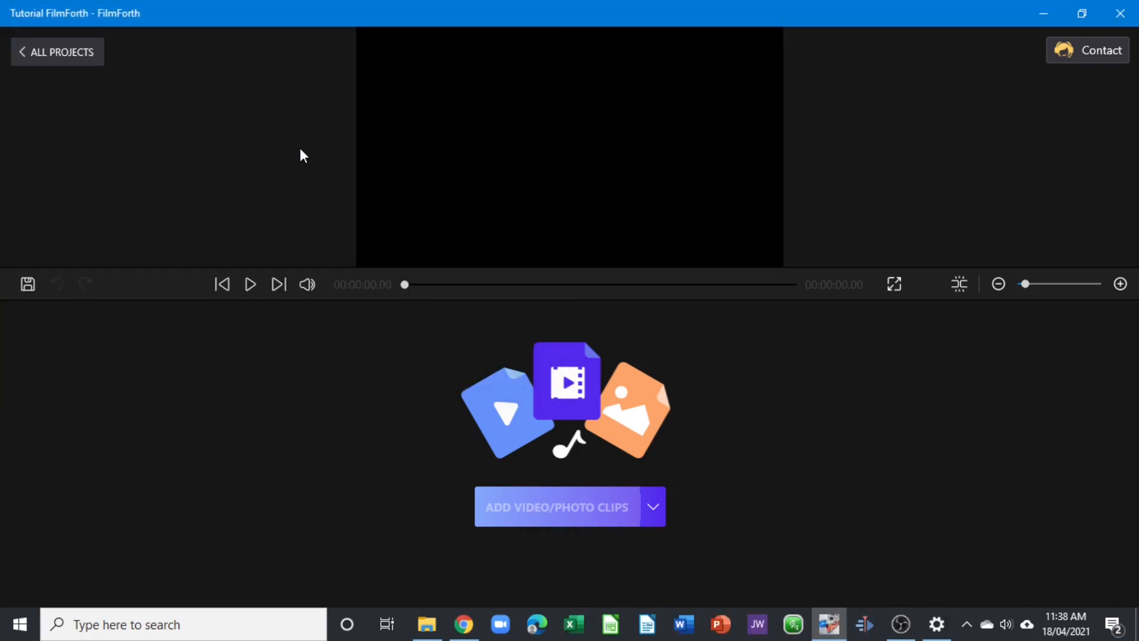
pyautogui.click(556, 508)
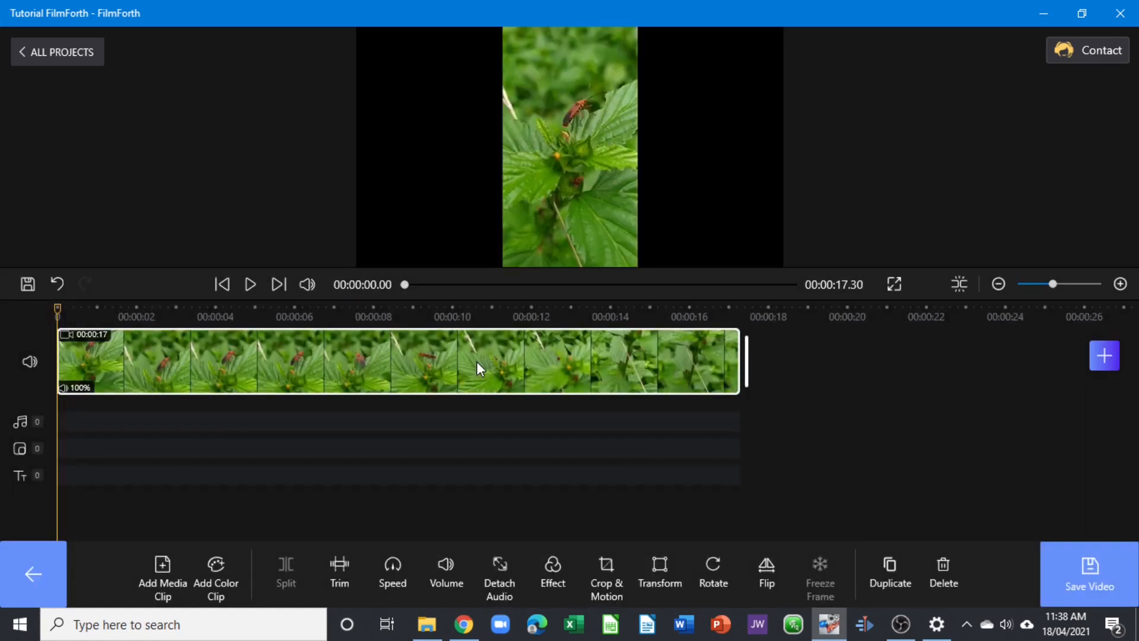
pyautogui.moveTo(509, 145)
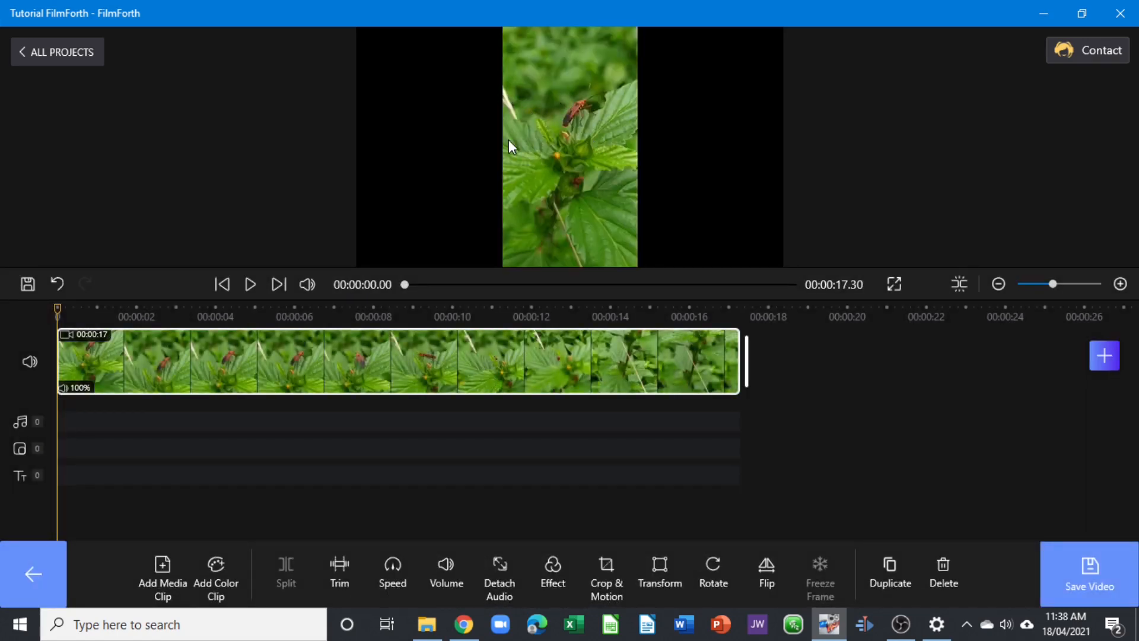
pyautogui.moveTo(320, 378)
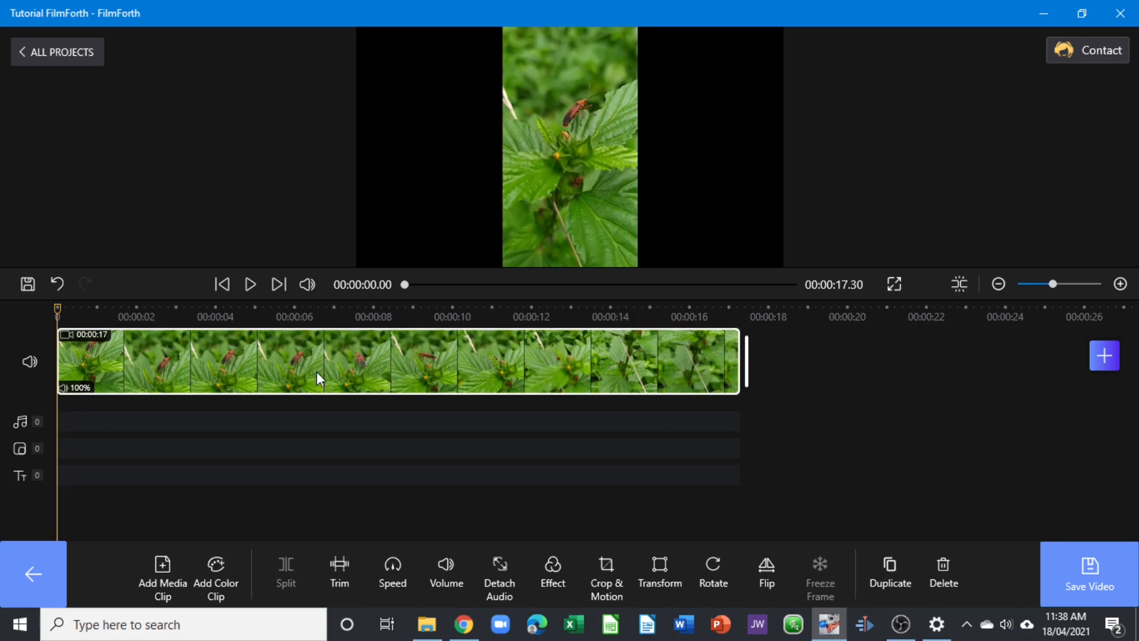
pyautogui.moveTo(160, 367)
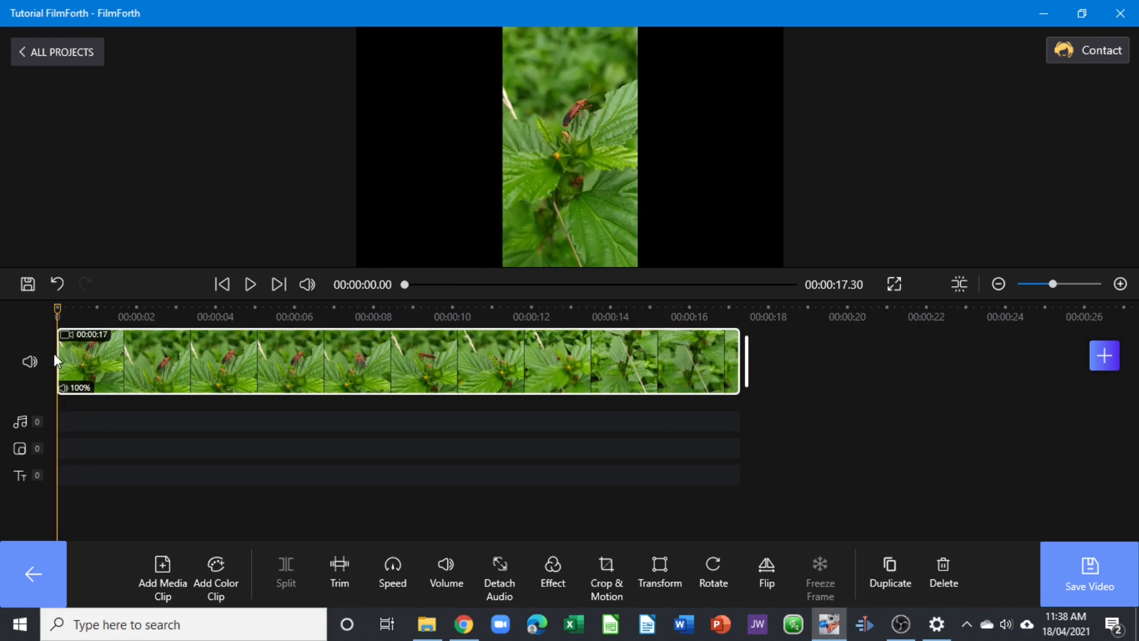
pyautogui.moveTo(207, 361)
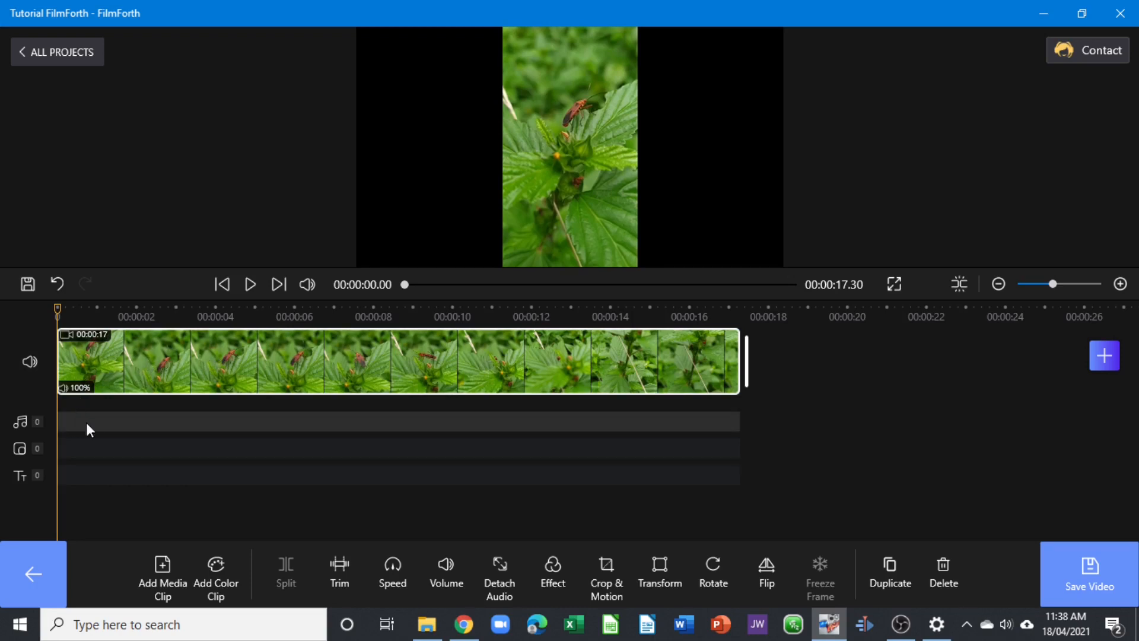
pyautogui.moveTo(77, 451)
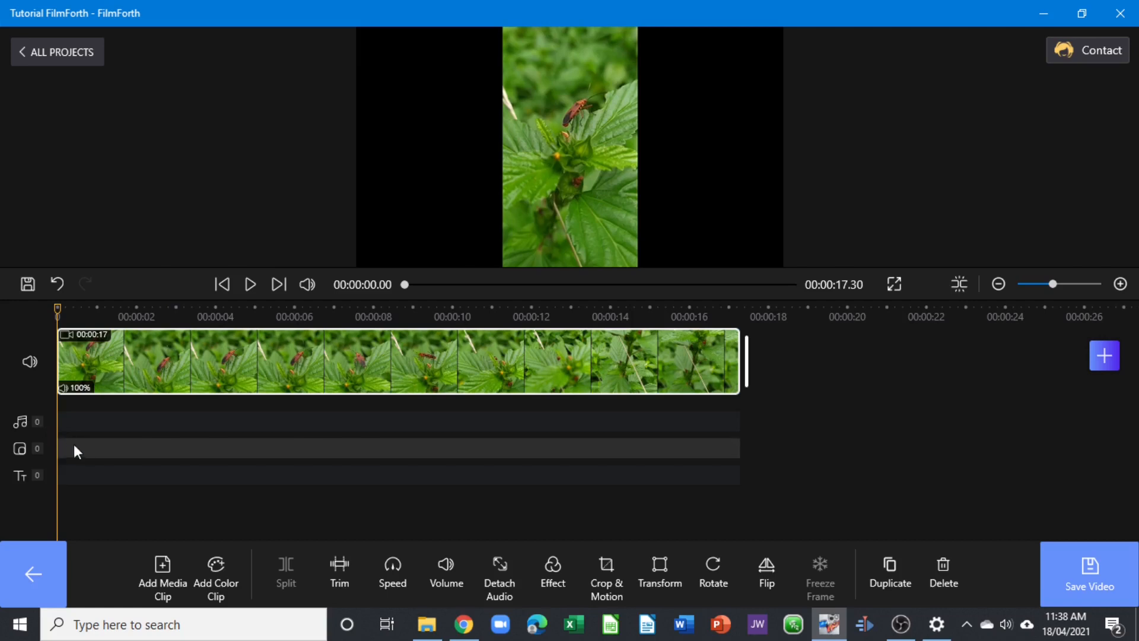
pyautogui.moveTo(72, 456)
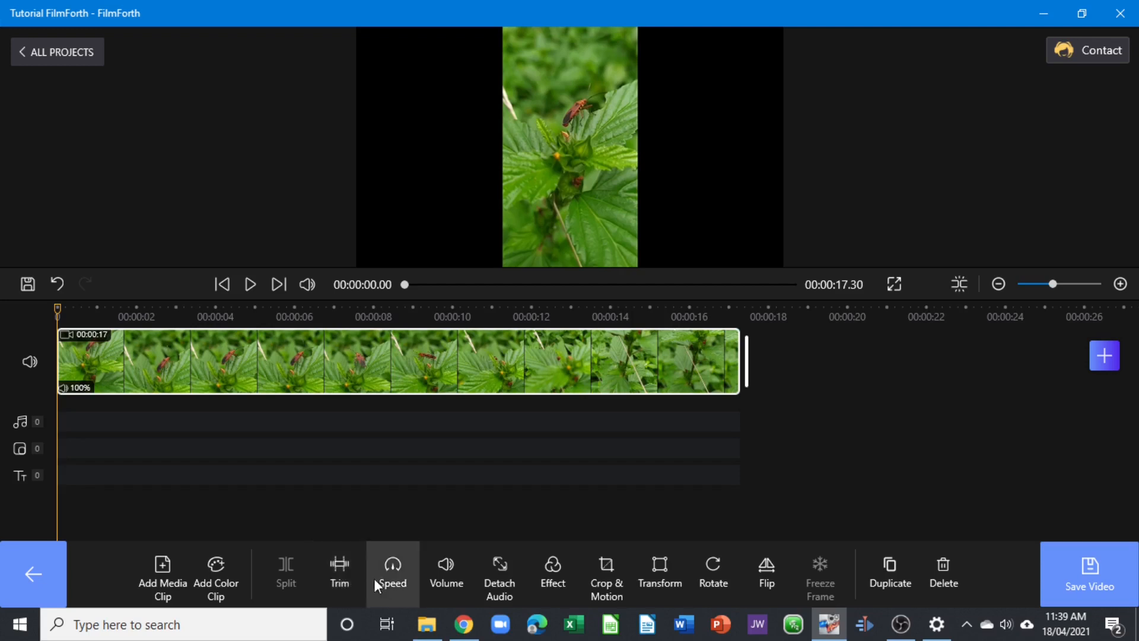
pyautogui.moveTo(499, 573)
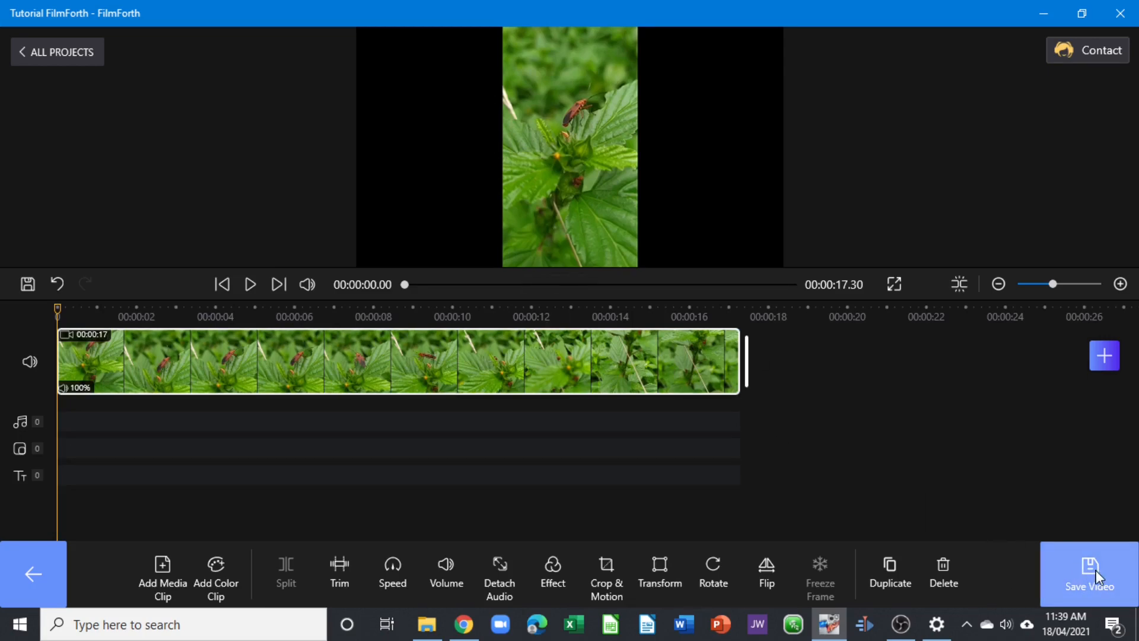
pyautogui.click(1088, 574)
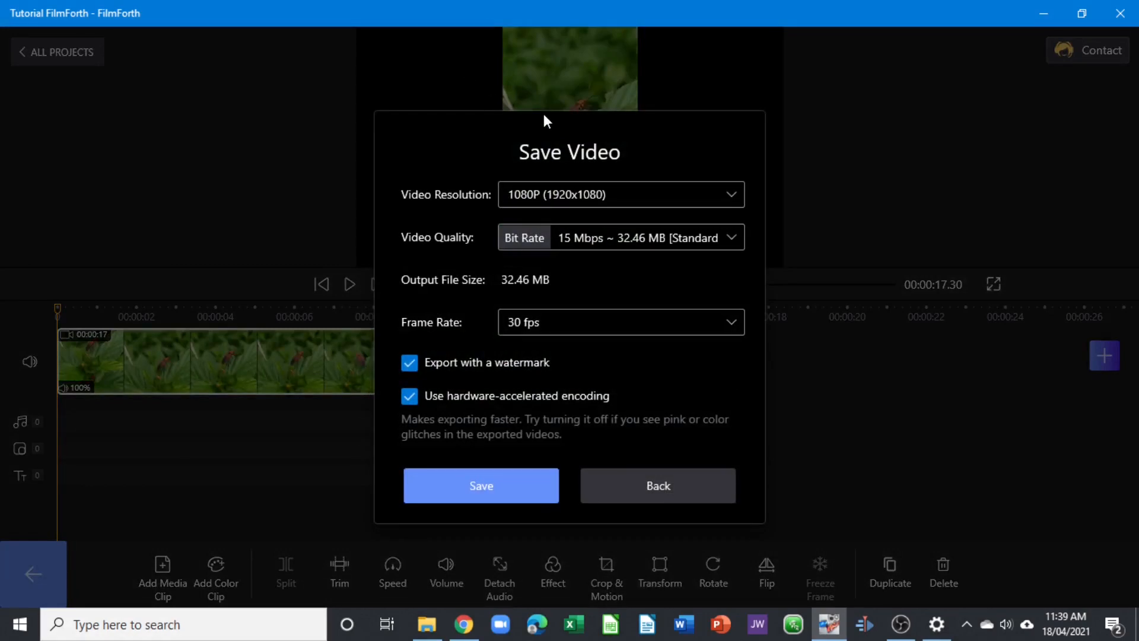
pyautogui.moveTo(630, 210)
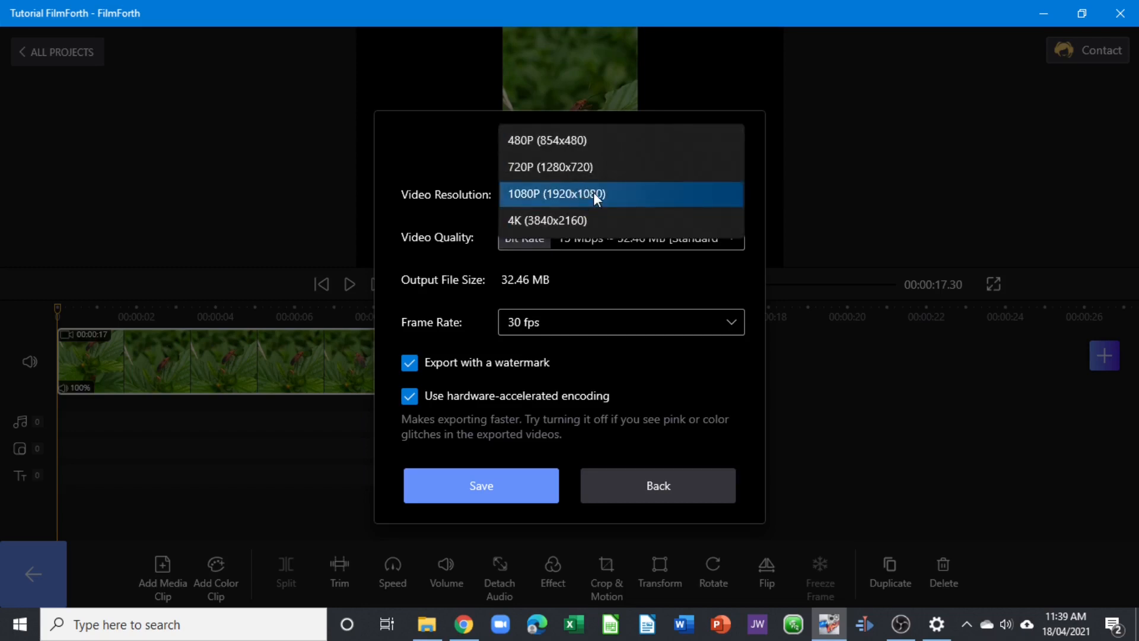
pyautogui.click(554, 194)
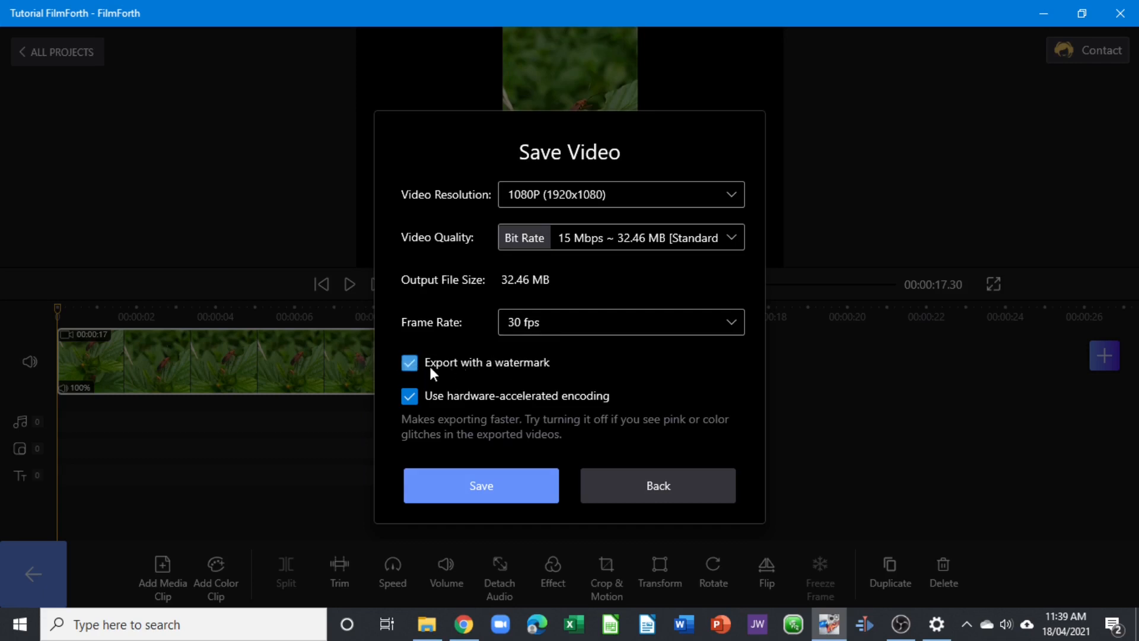
pyautogui.click(409, 362)
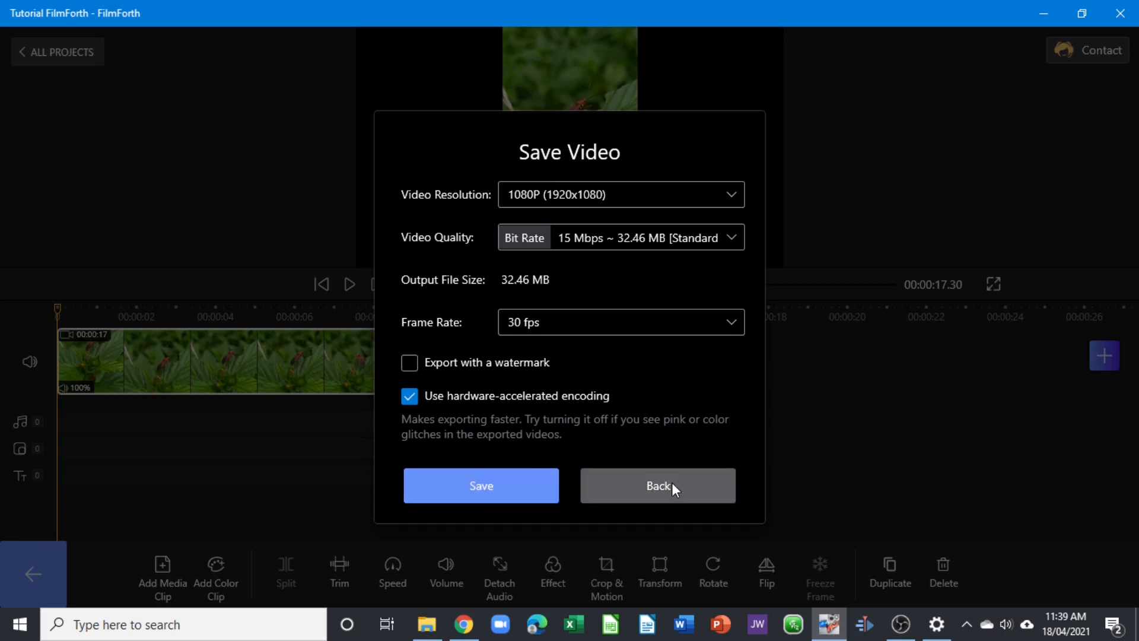
pyautogui.click(656, 485)
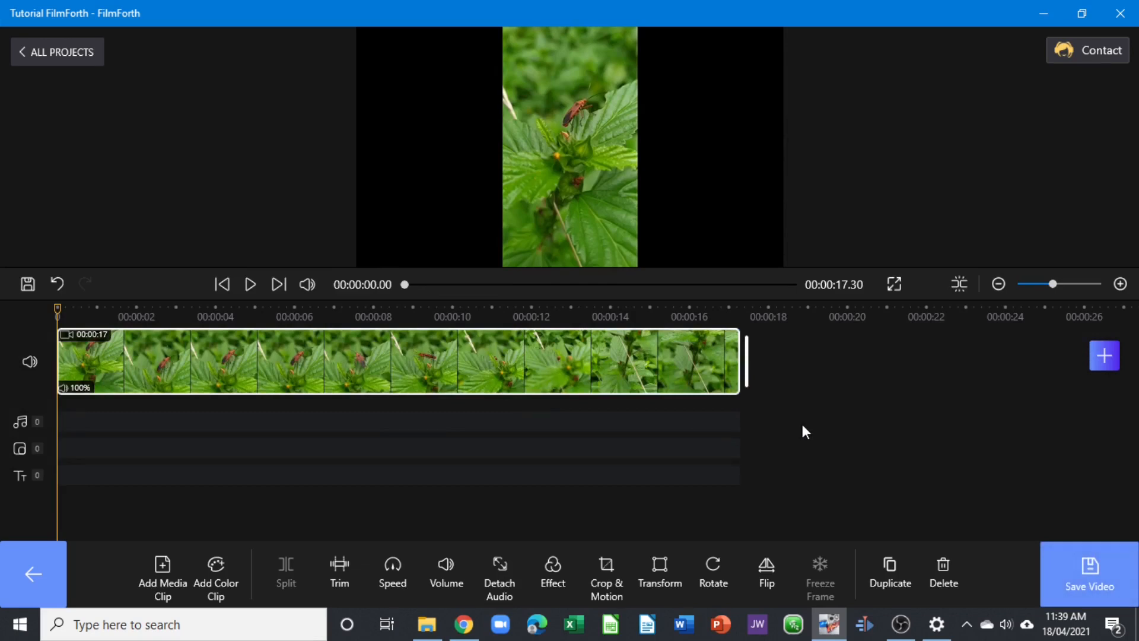
pyautogui.moveTo(18, 577)
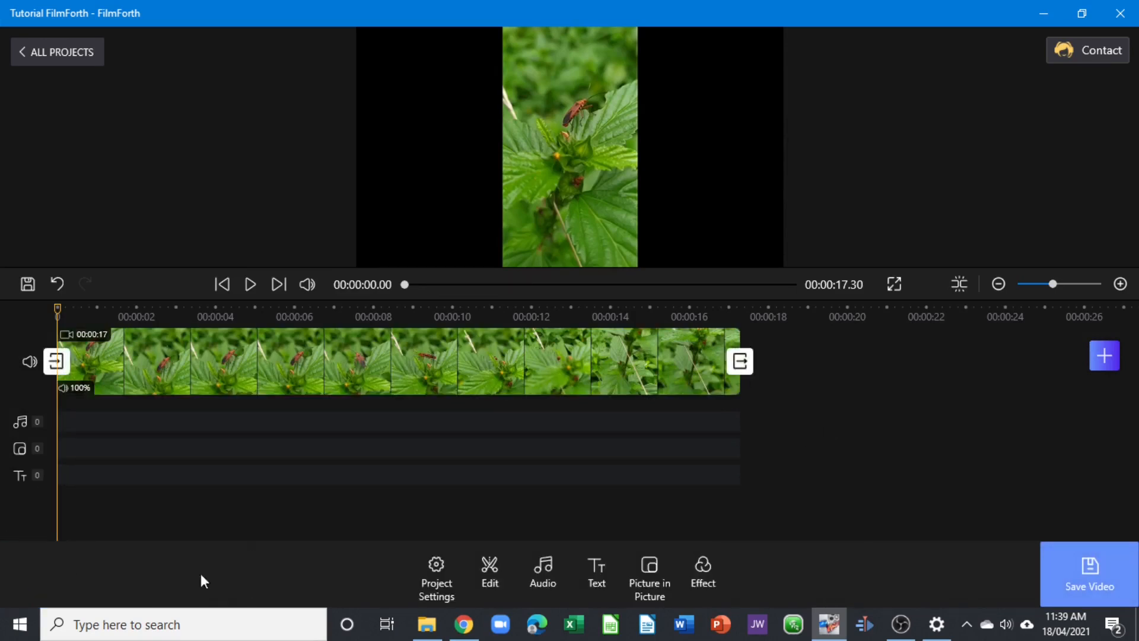
pyautogui.moveTo(802, 592)
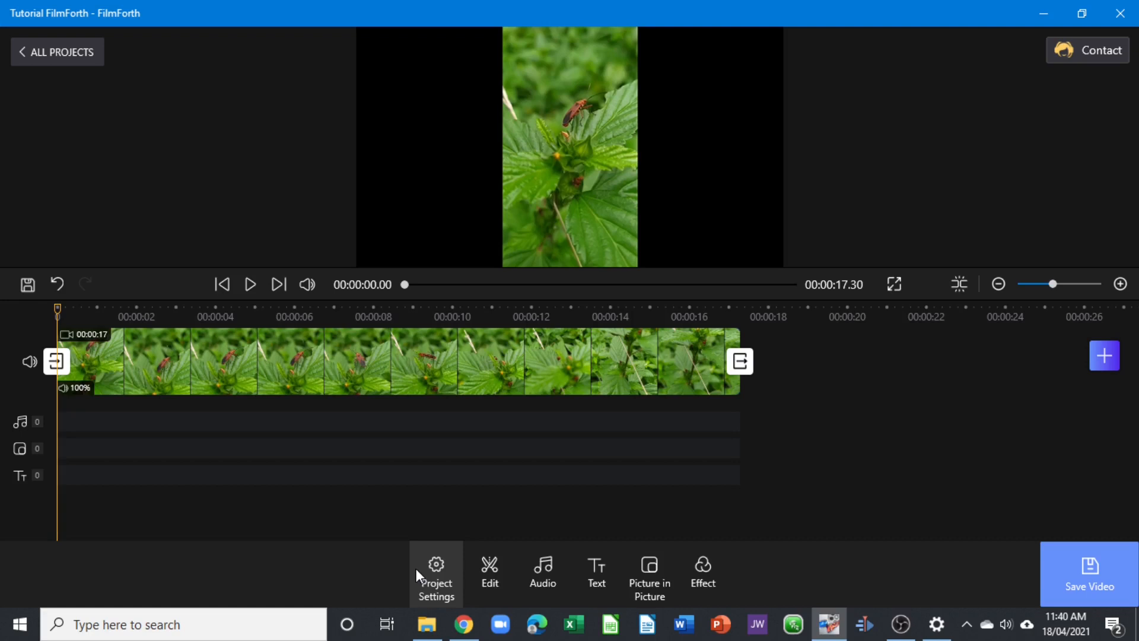
pyautogui.moveTo(437, 582)
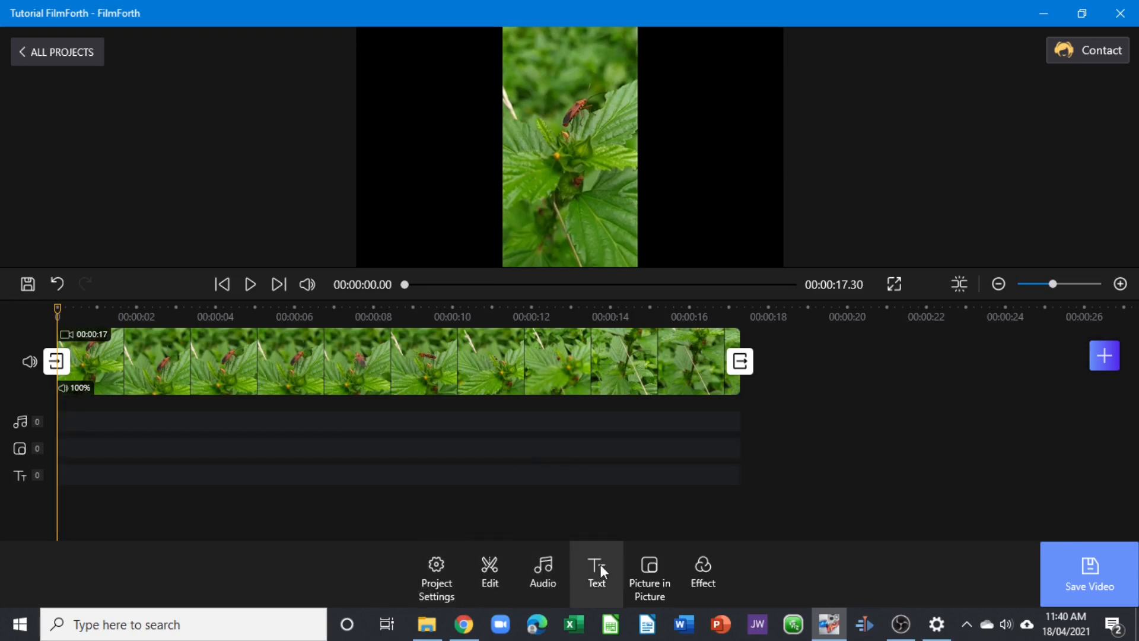
pyautogui.moveTo(123, 459)
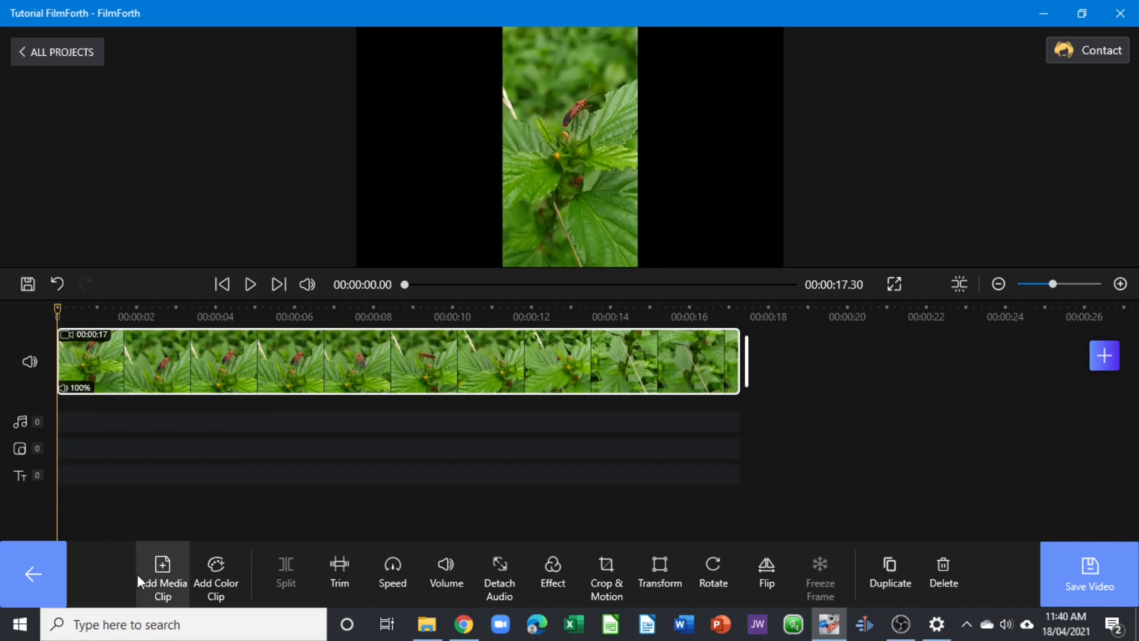
pyautogui.moveTo(917, 619)
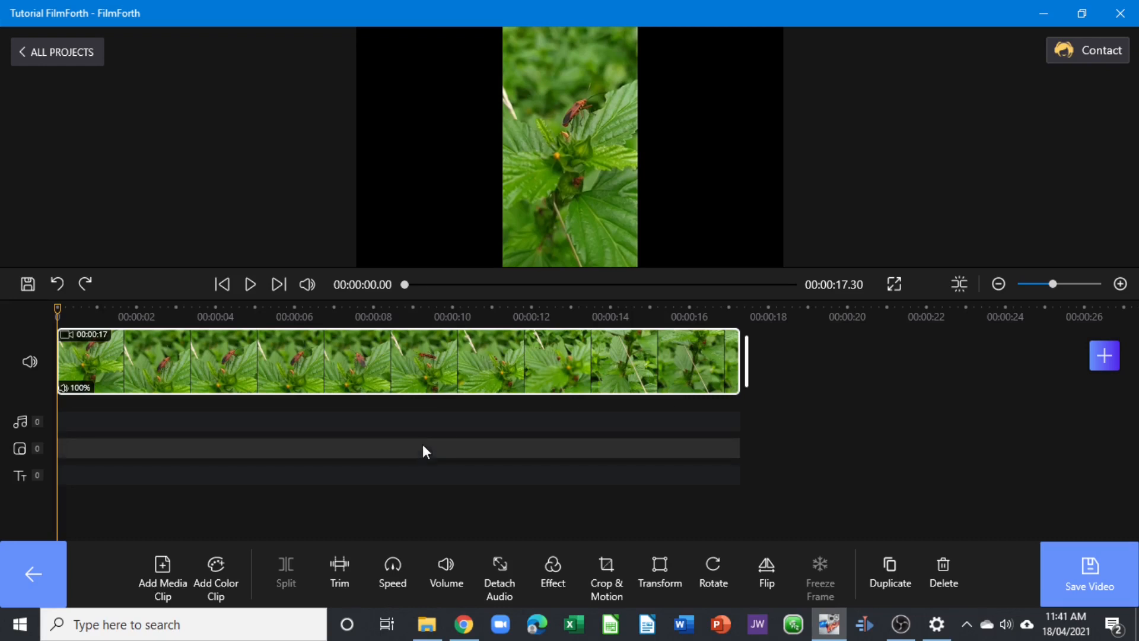
pyautogui.moveTo(393, 493)
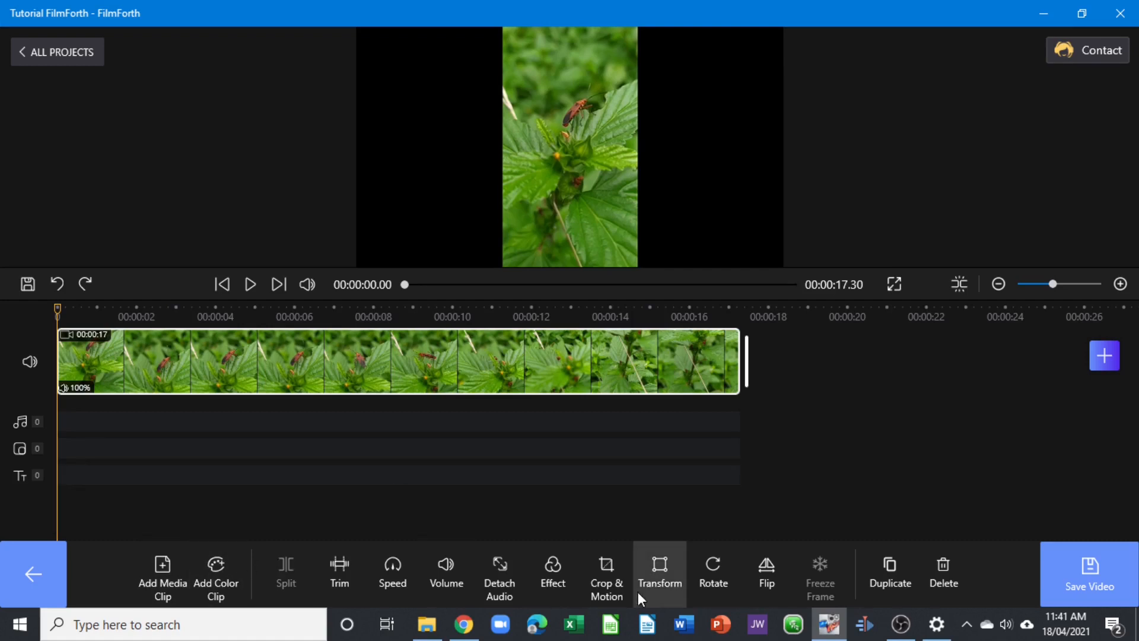
pyautogui.moveTo(766, 574)
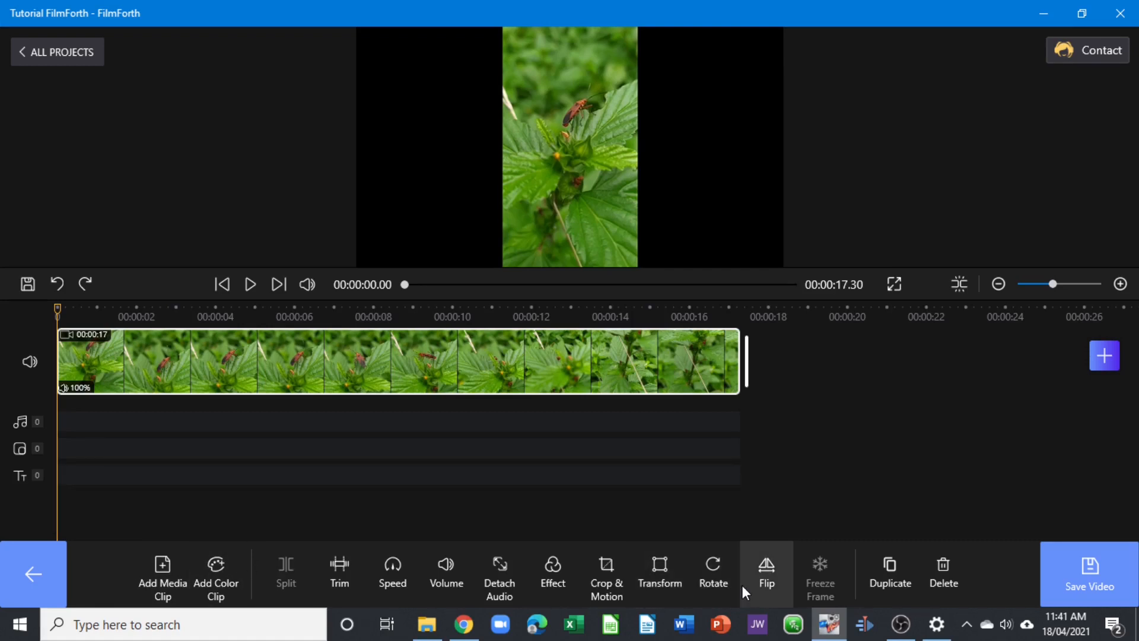